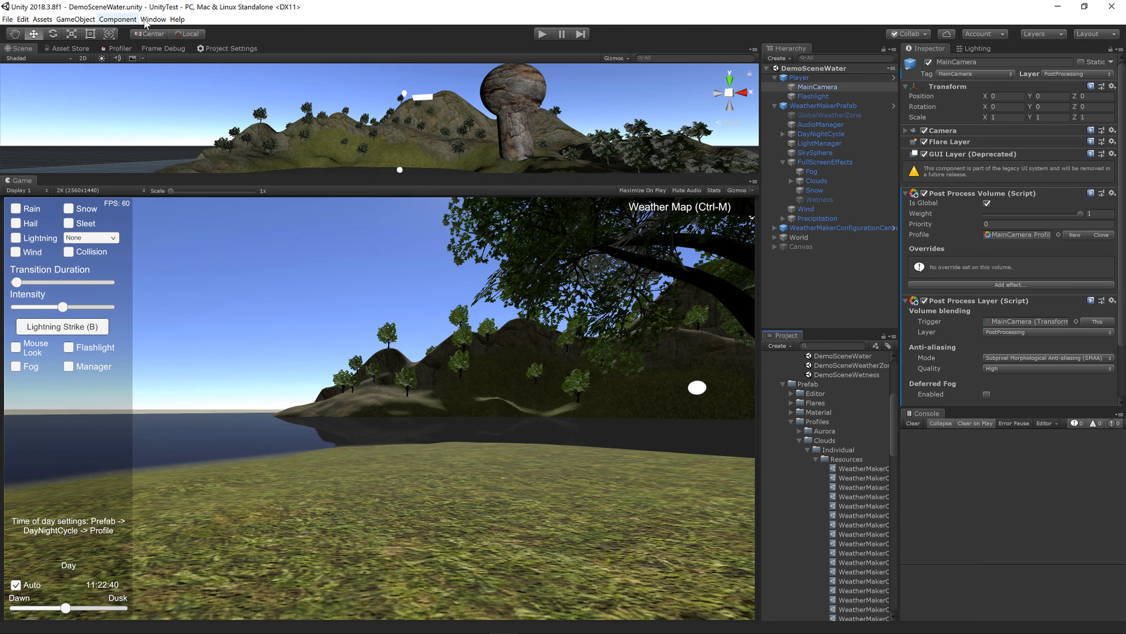
- Review the Package Manager briefly, then inspect the MainCamera's post-process layer options and profile
{"action": "left_click", "coordinate": [153, 18]}
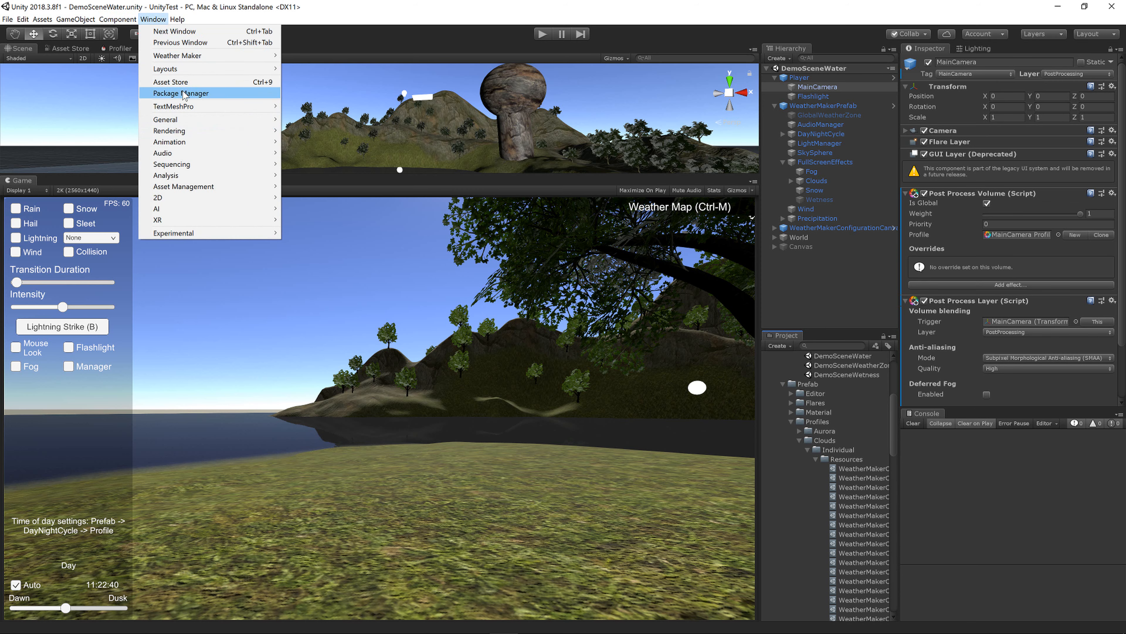
{"action": "left_click", "coordinate": [183, 92]}
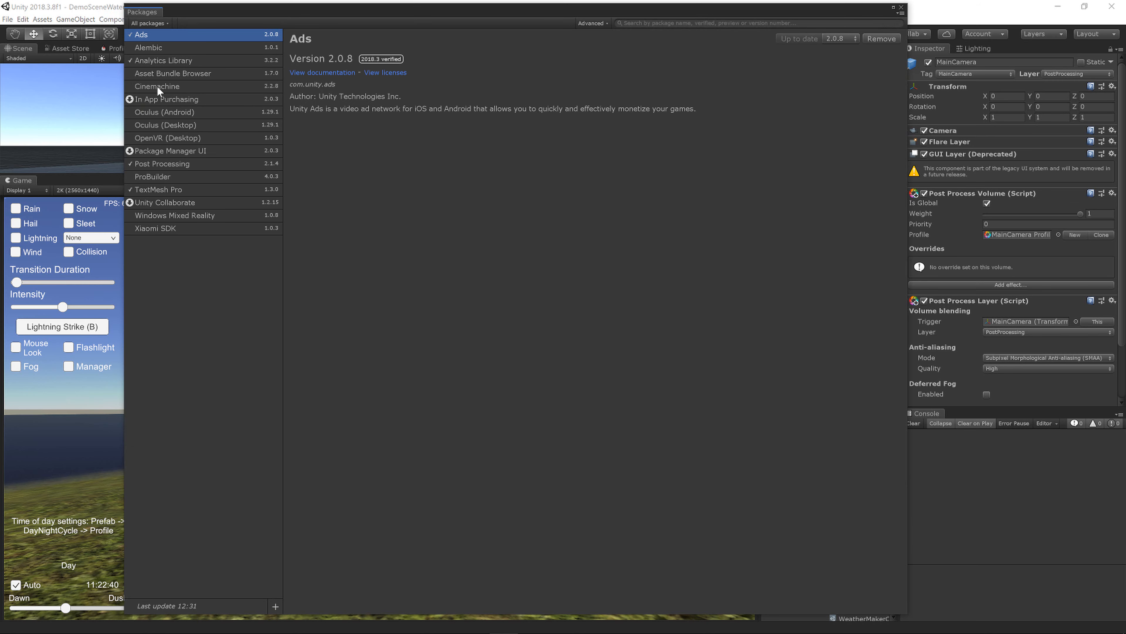
{"action": "mouse_move", "coordinate": [797, 44]}
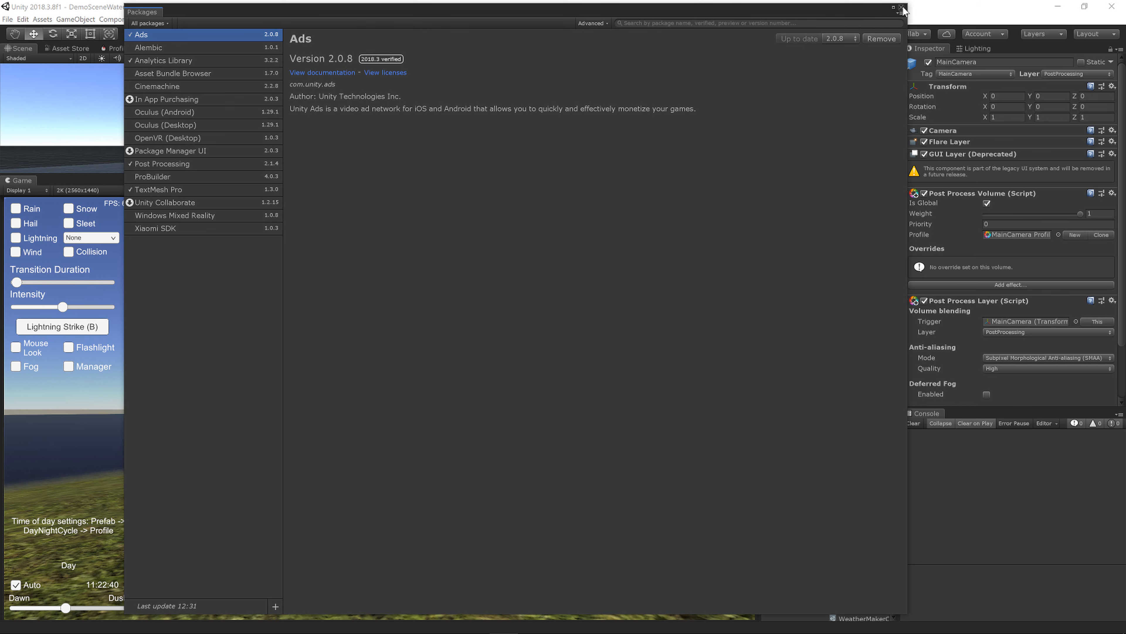
{"action": "left_click", "coordinate": [901, 8]}
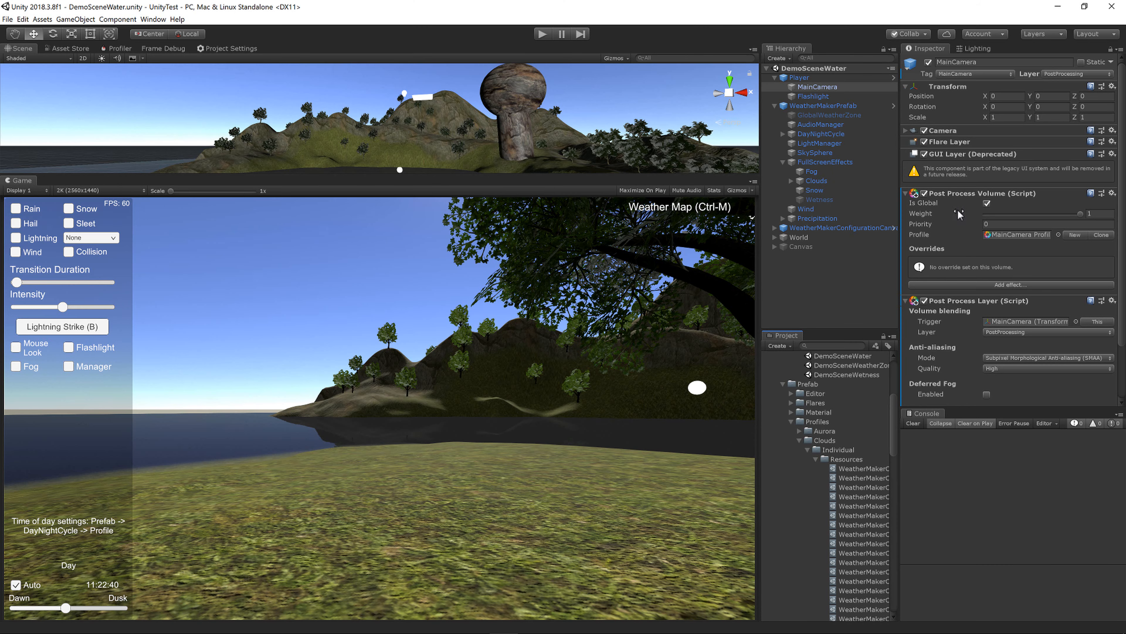
{"action": "mouse_move", "coordinate": [993, 211]}
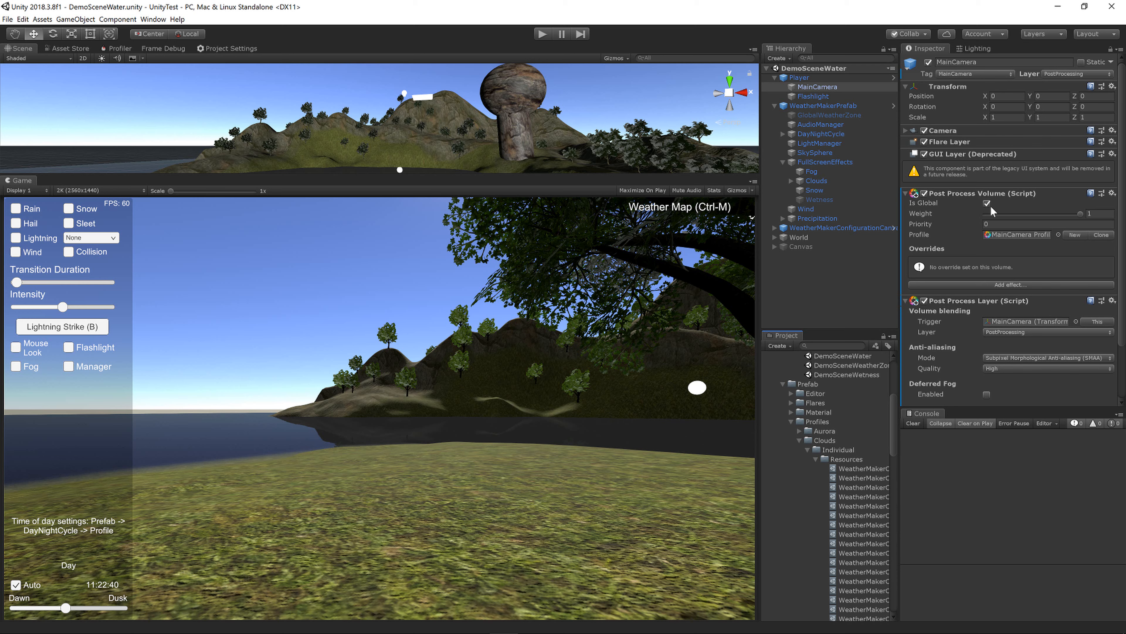
{"action": "mouse_move", "coordinate": [820, 89]}
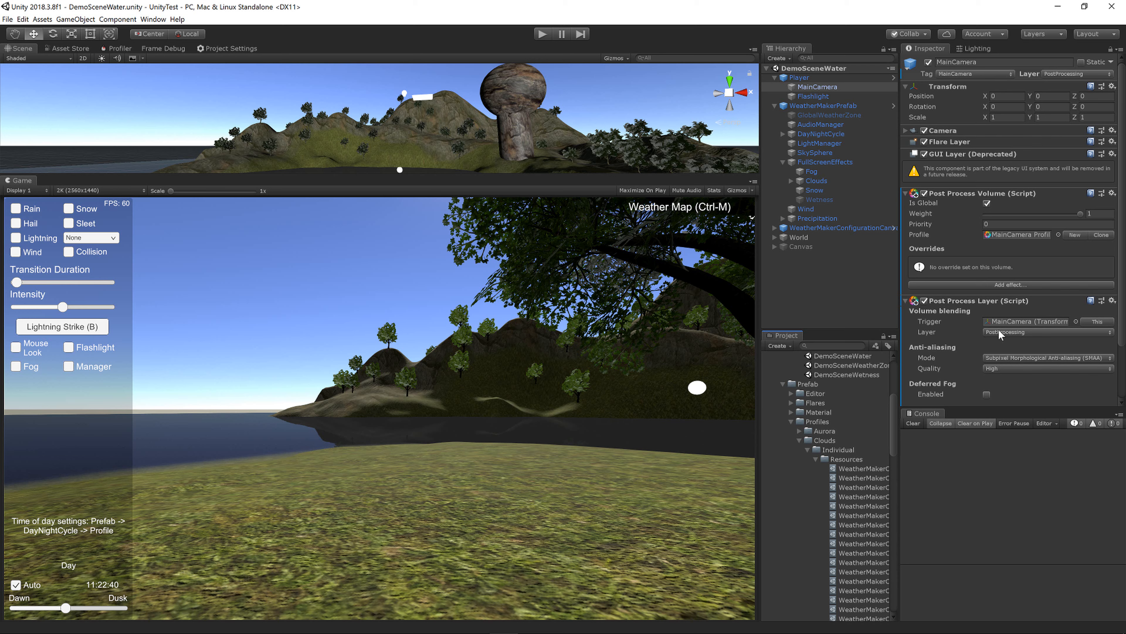
{"action": "left_click", "coordinate": [1078, 73]}
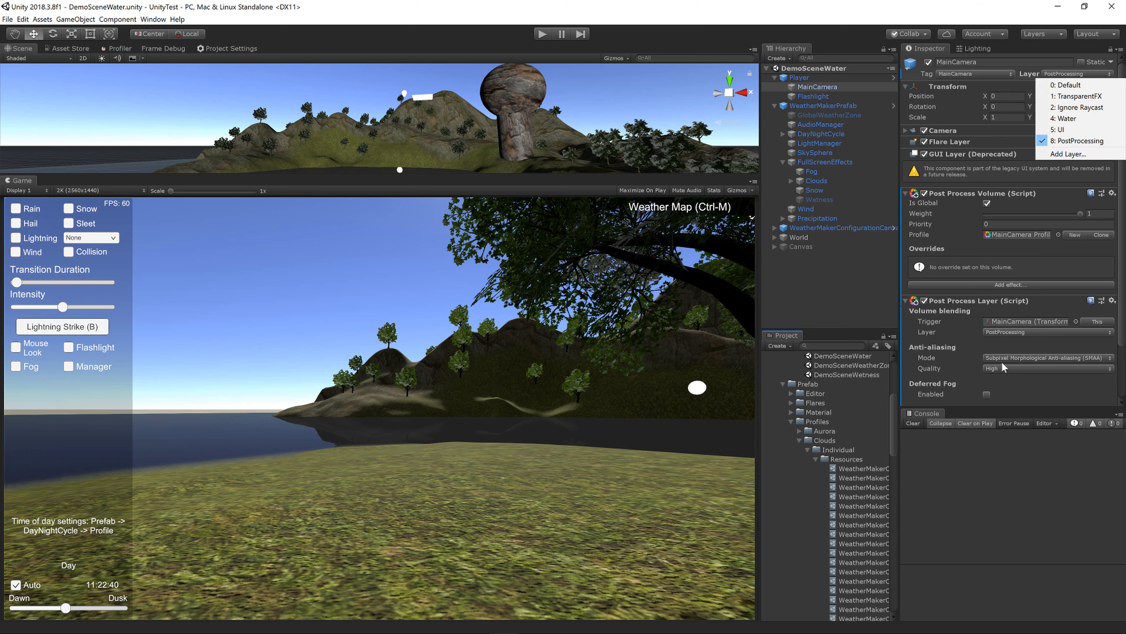
{"action": "scroll", "scroll_direction": "down", "scroll_amount": 3}
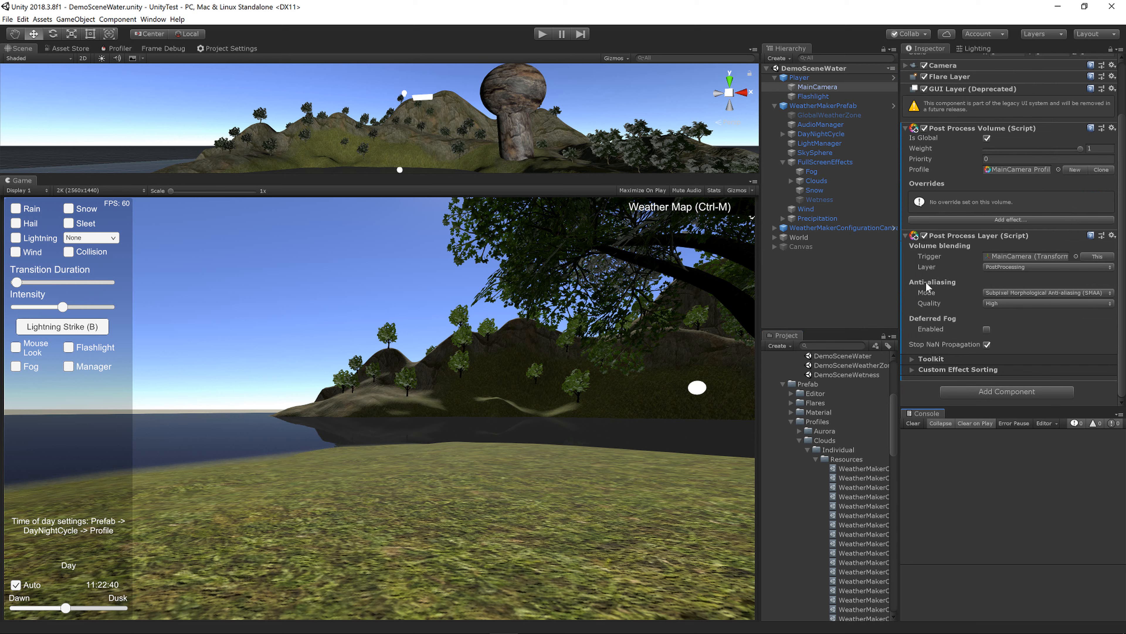
{"action": "mouse_move", "coordinate": [1022, 297]}
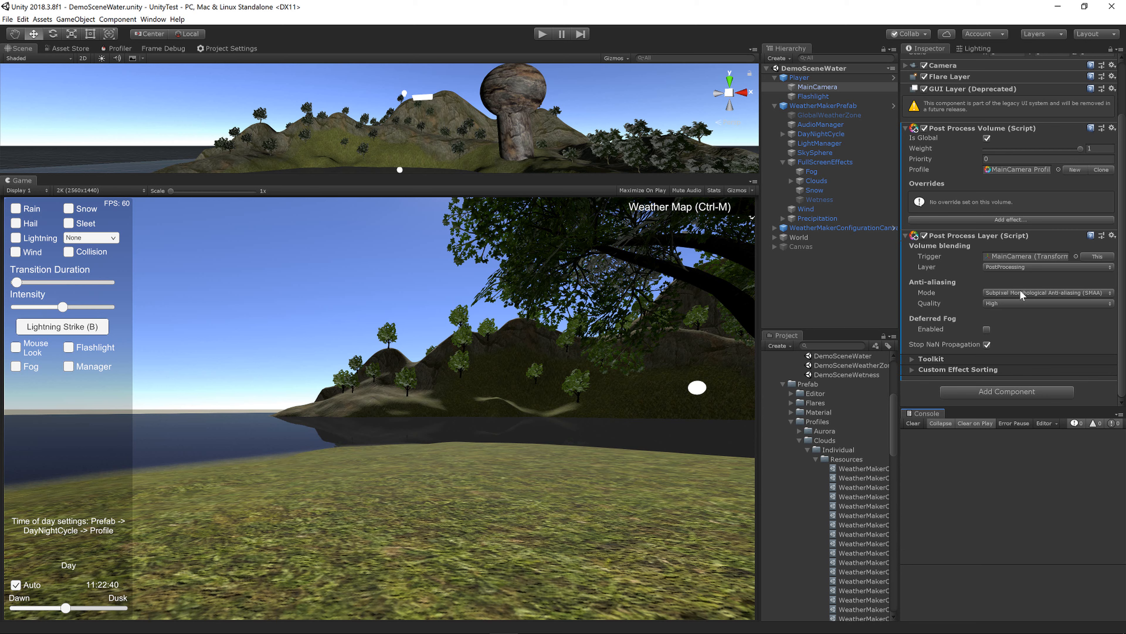
{"action": "mouse_move", "coordinate": [988, 338]}
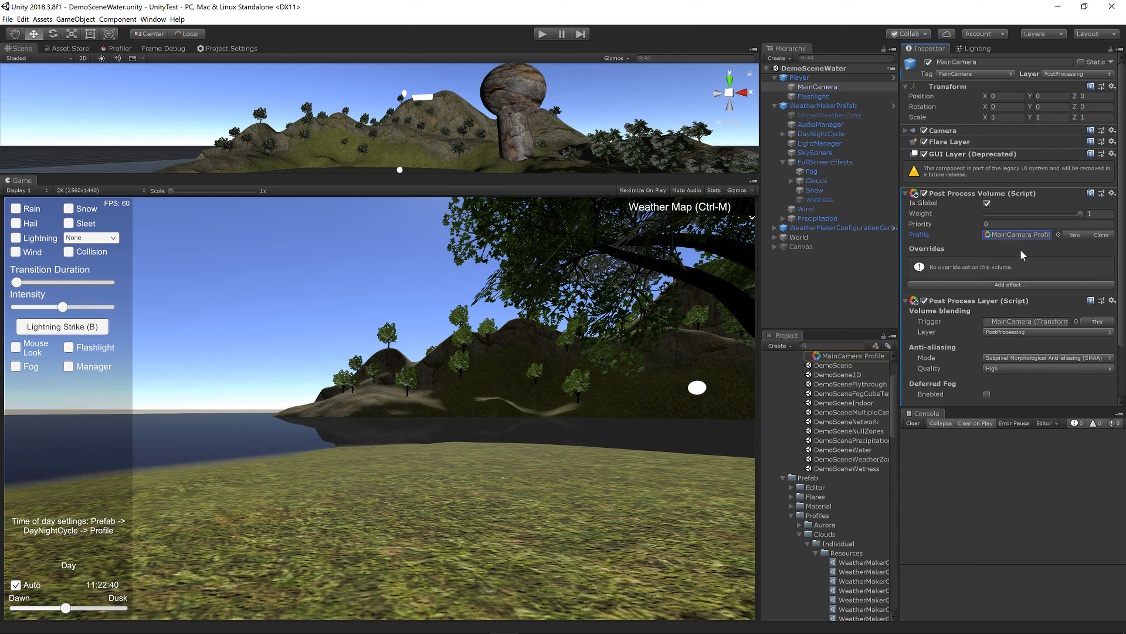
{"action": "mouse_move", "coordinate": [1059, 251]}
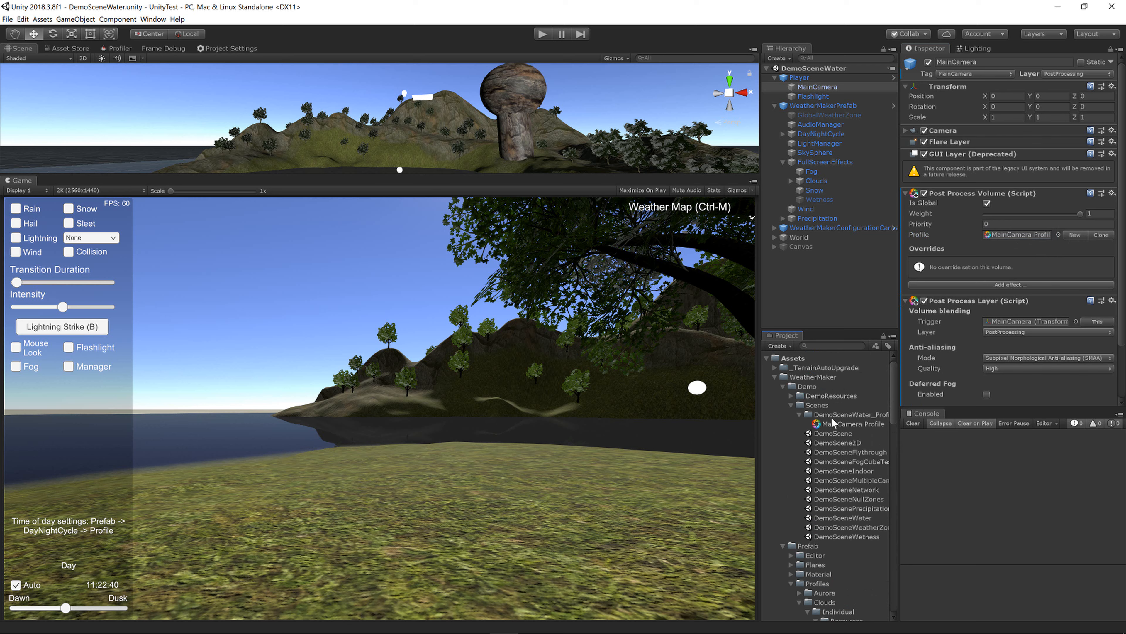
- Add Bloom, Color Grading and Depth Of Field overrides to the MainCamera Profile asset
{"action": "left_click", "coordinate": [851, 423]}
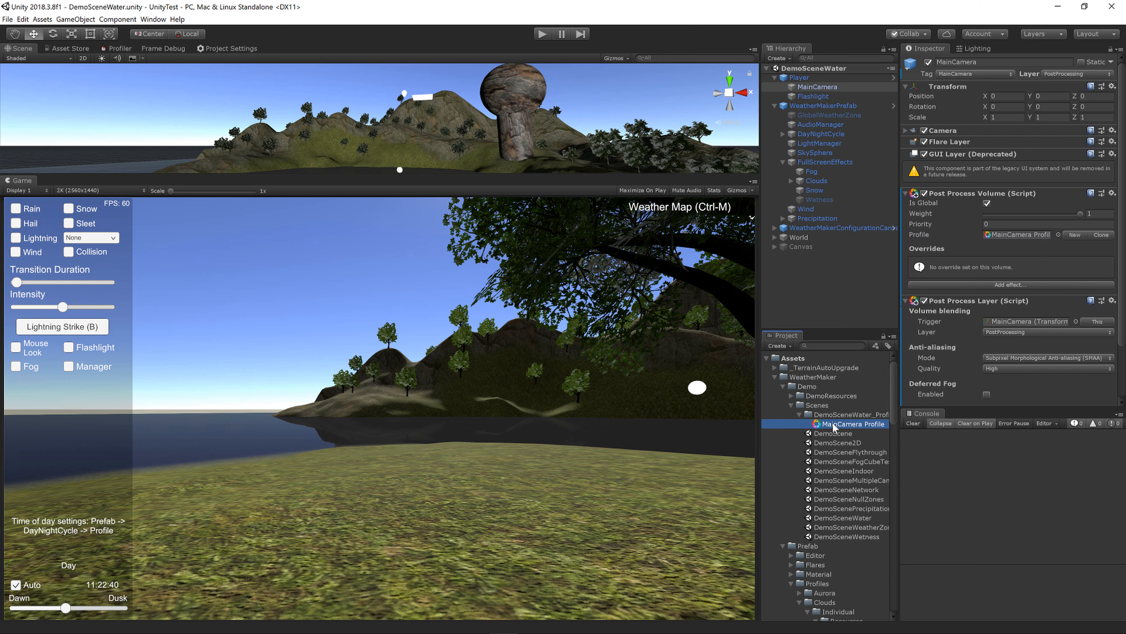
{"action": "left_click", "coordinate": [851, 423]}
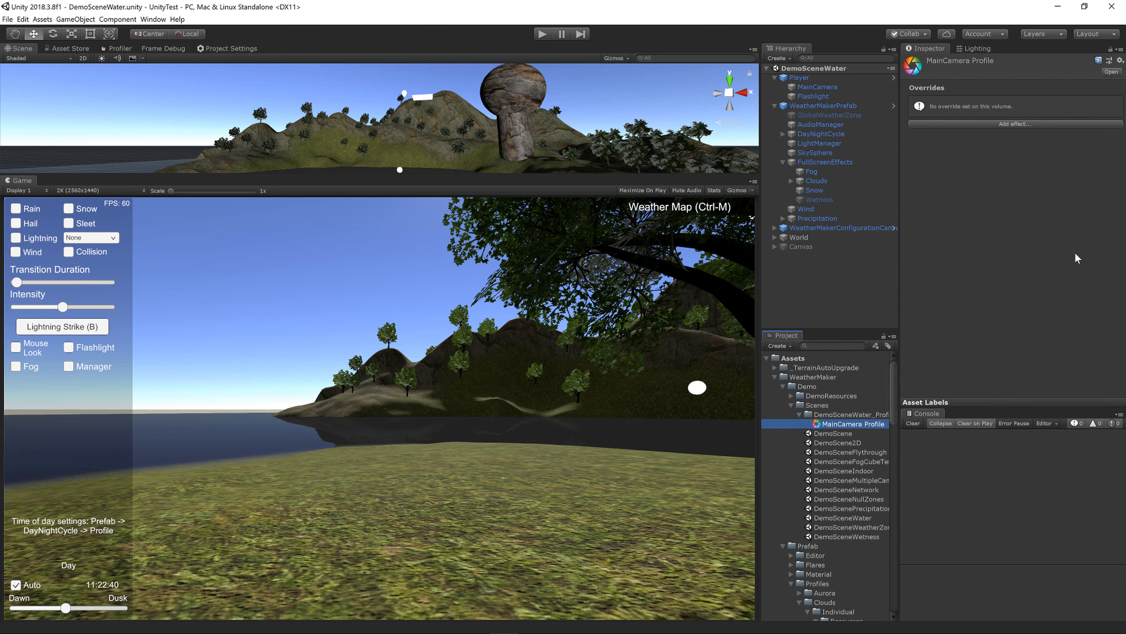
{"action": "mouse_move", "coordinate": [970, 129]}
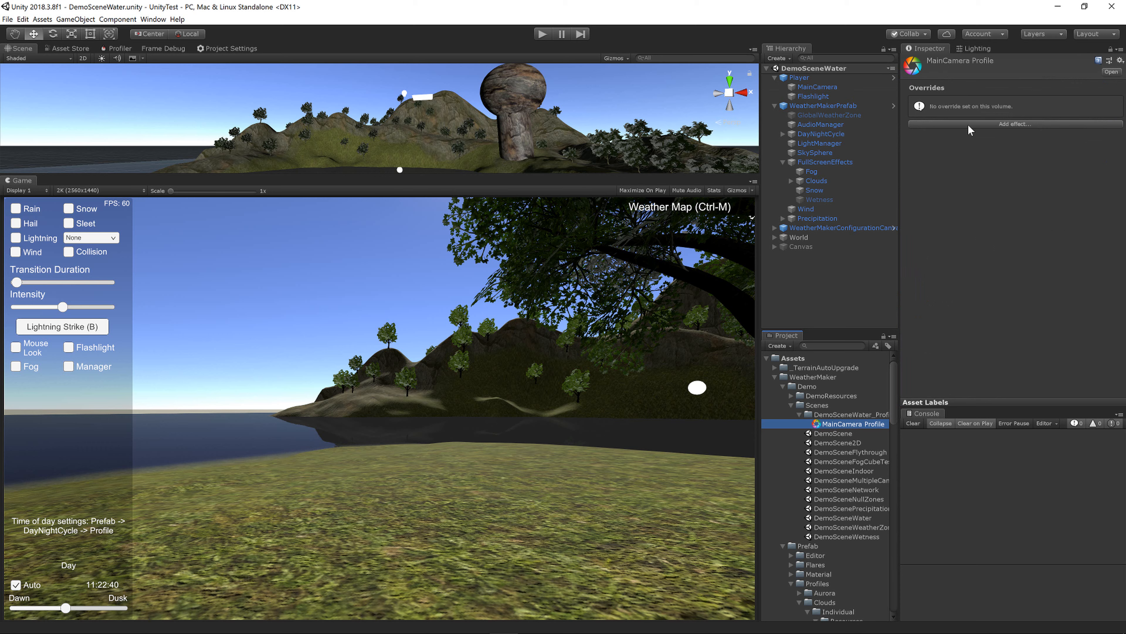
{"action": "left_click", "coordinate": [1014, 124]}
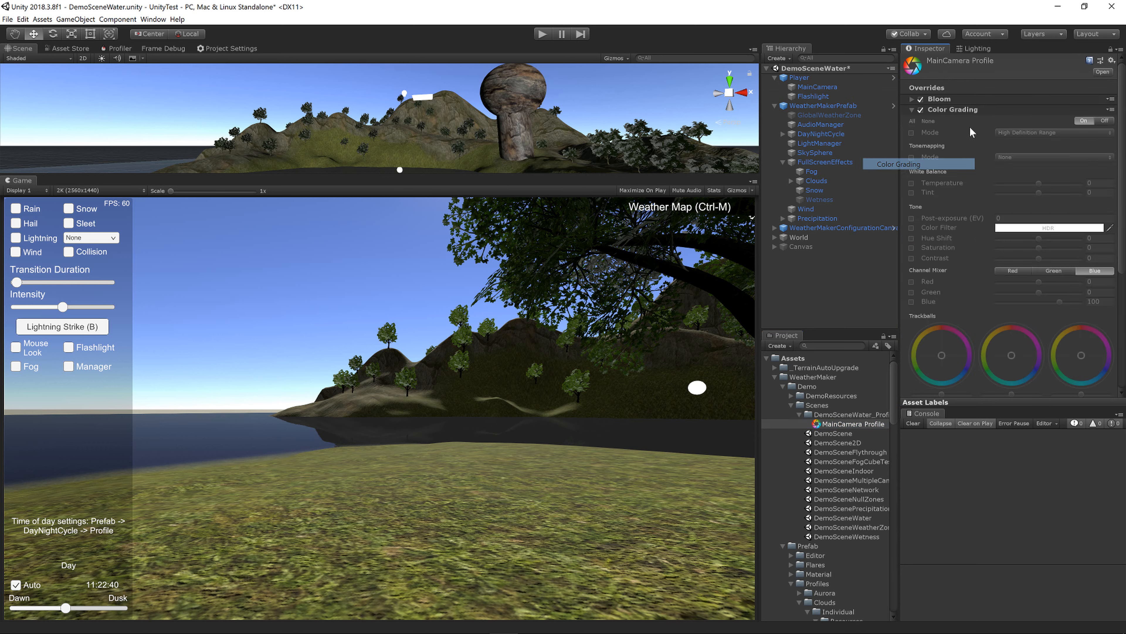
{"action": "left_click", "coordinate": [912, 109]}
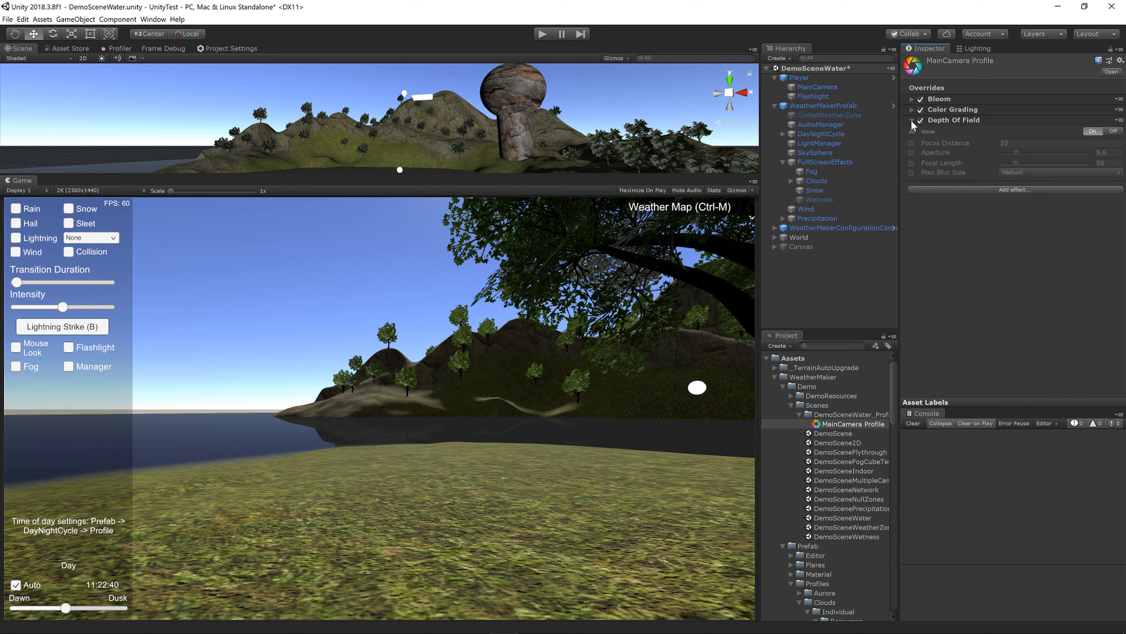
{"action": "left_click", "coordinate": [1014, 189]}
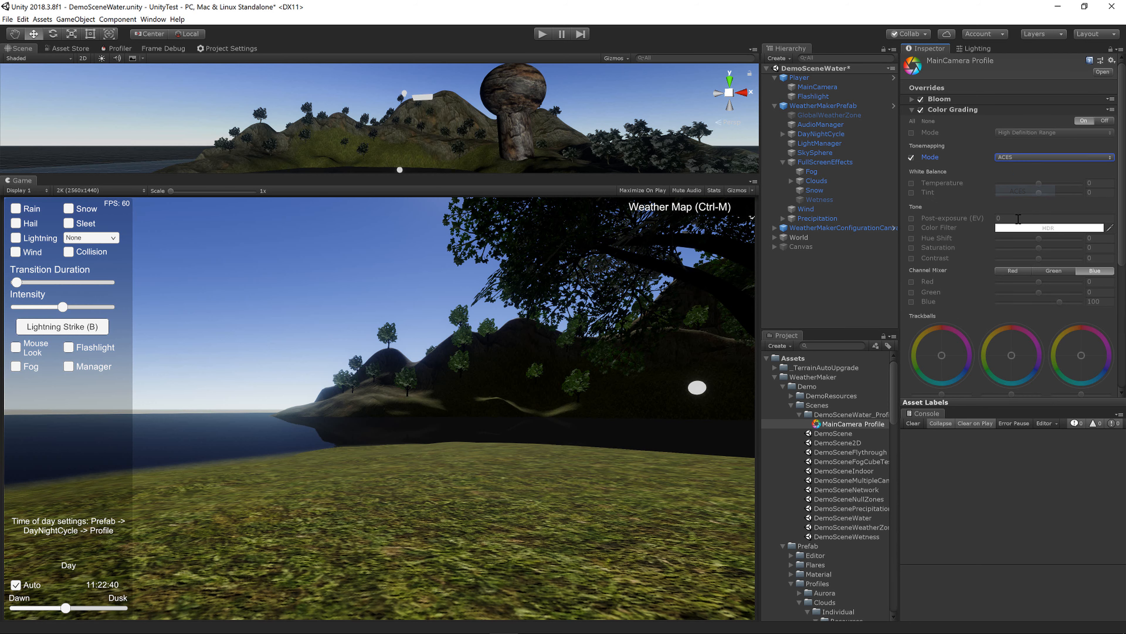
- Set ACES tonemapping, focus distance 3.5 and a Vignette with intensity 0.3
{"action": "left_click", "coordinate": [912, 219]}
{"action": "type", "text": "3.5"}
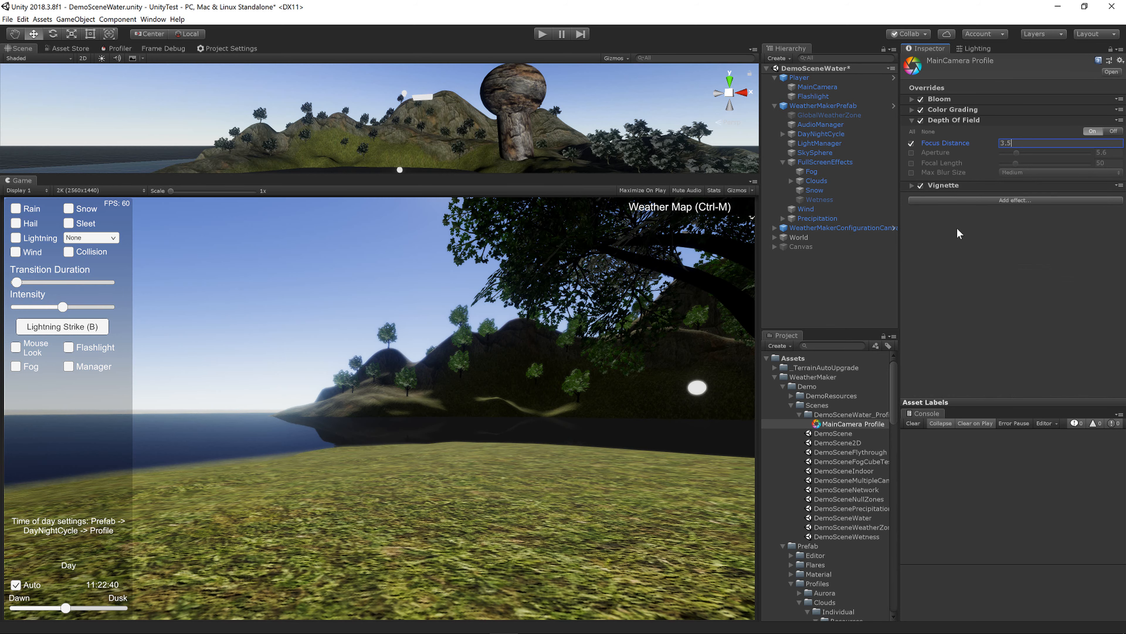
{"action": "left_click", "coordinate": [934, 186]}
{"action": "type", "text": "0.3"}
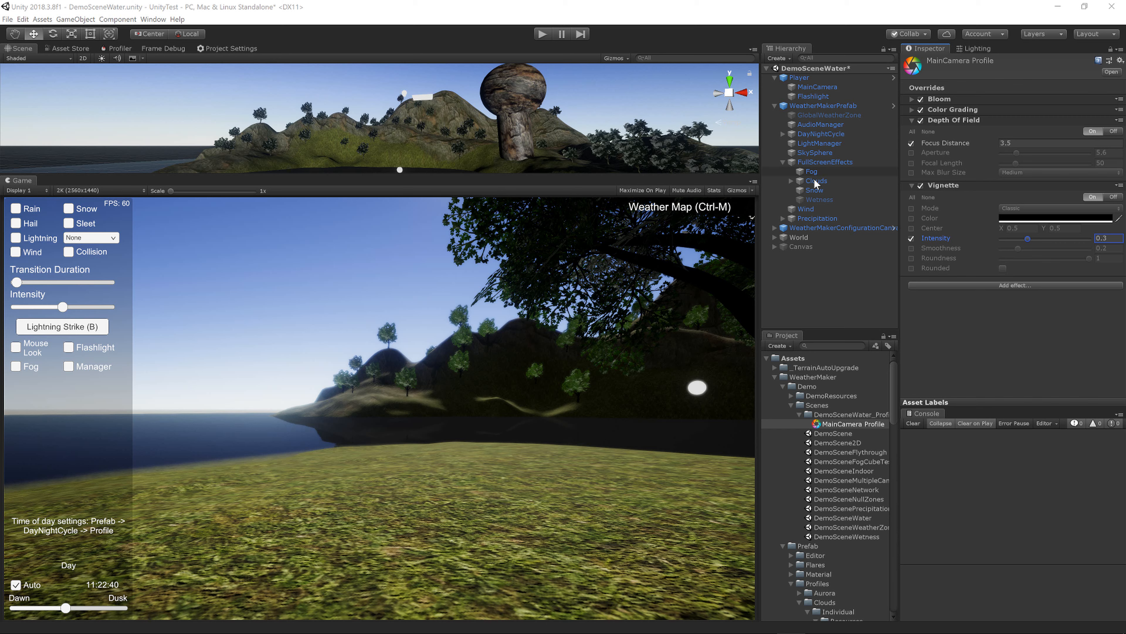
- Assign a cloud profile to the FullScreenEffects Clouds object so clouds fill the sky
{"action": "left_click", "coordinate": [816, 180]}
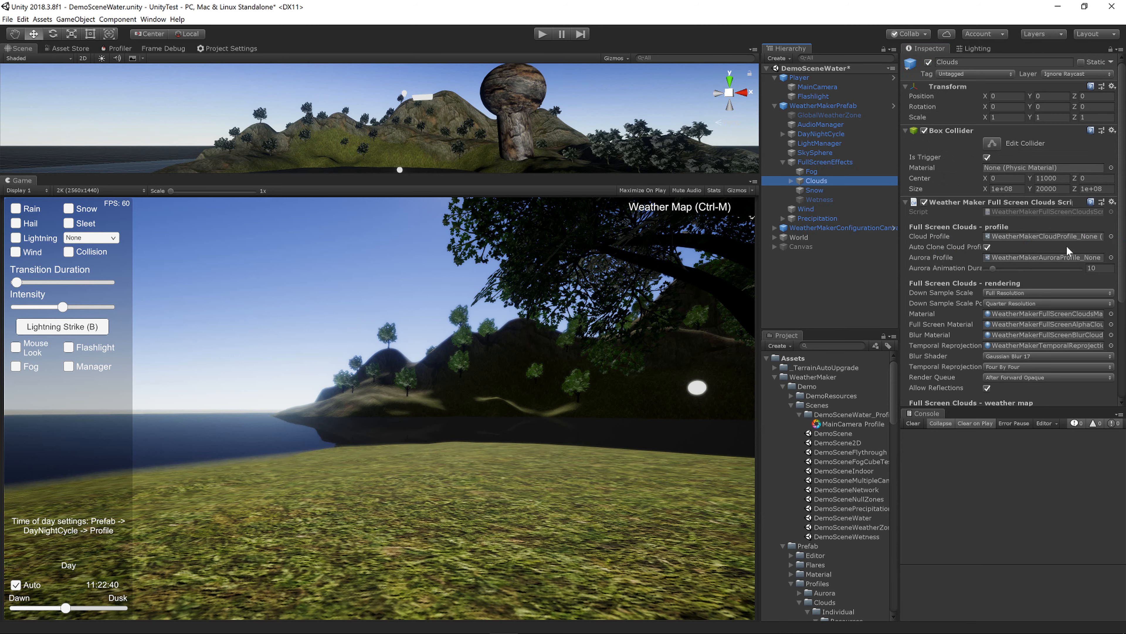
{"action": "mouse_move", "coordinate": [889, 217]}
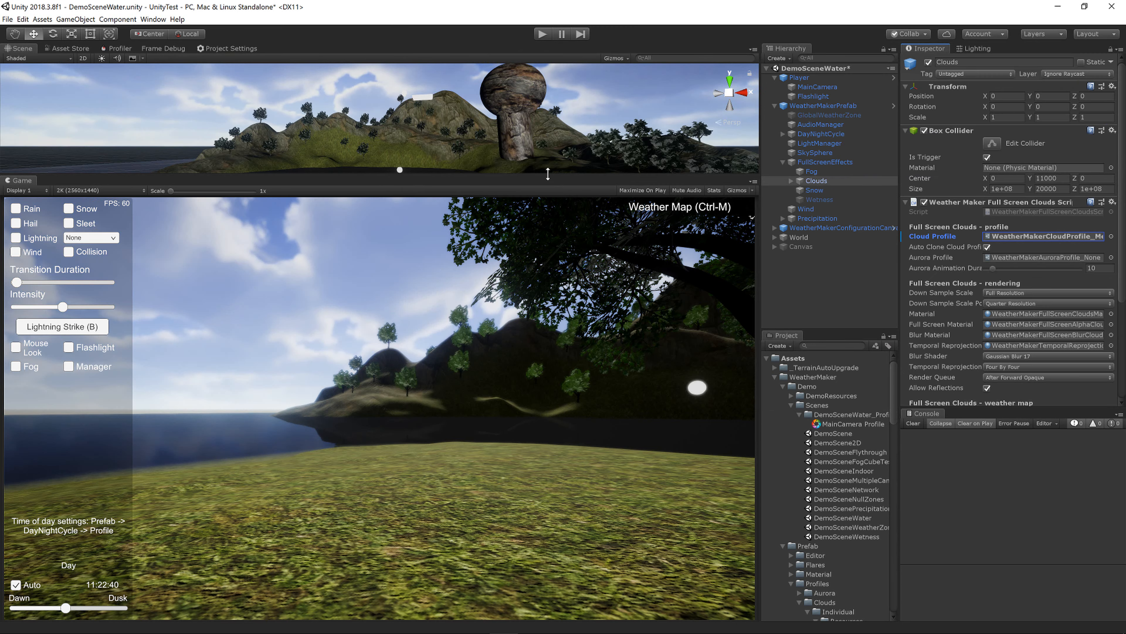
{"action": "left_click", "coordinate": [799, 78]}
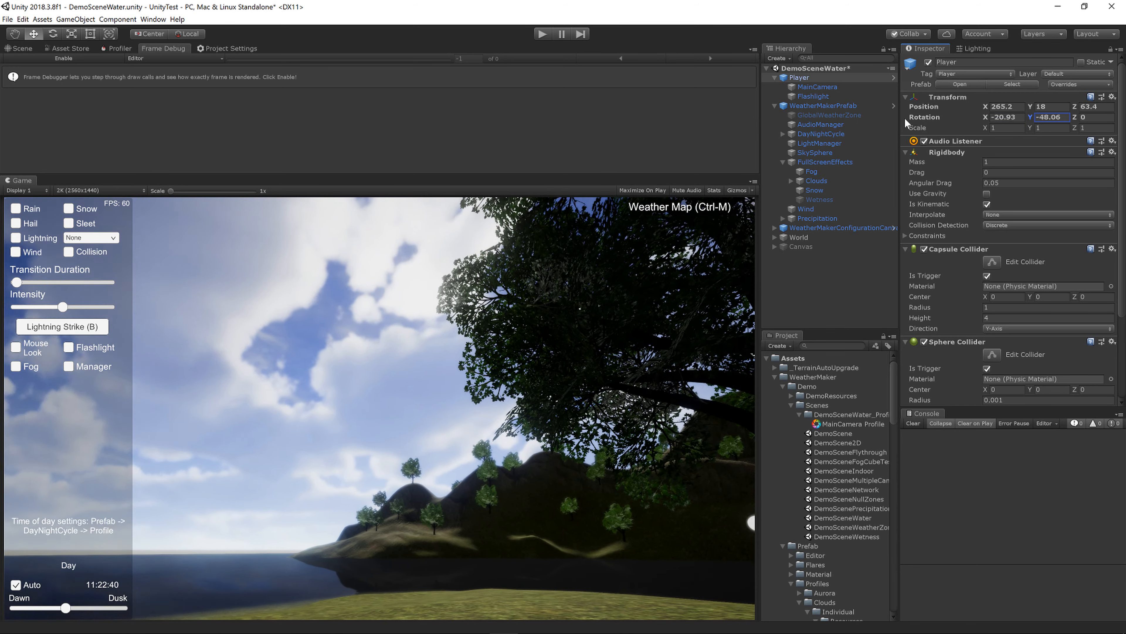
- Set the World Plane's Transform Position Y to -30
{"action": "left_click", "coordinate": [807, 240]}
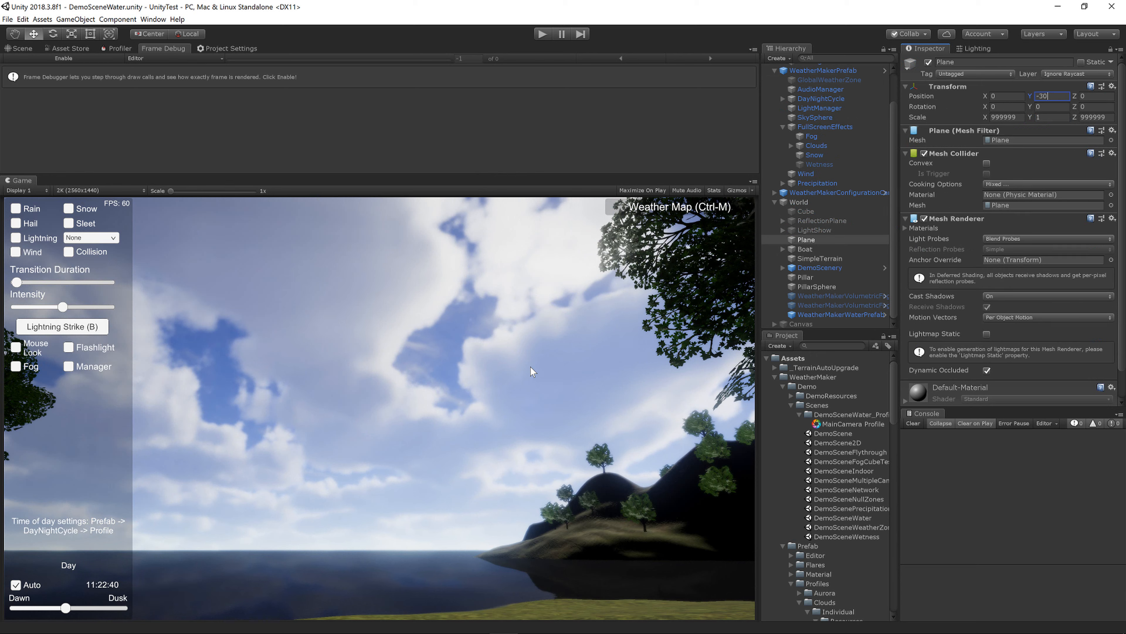
{"action": "left_click", "coordinate": [821, 98]}
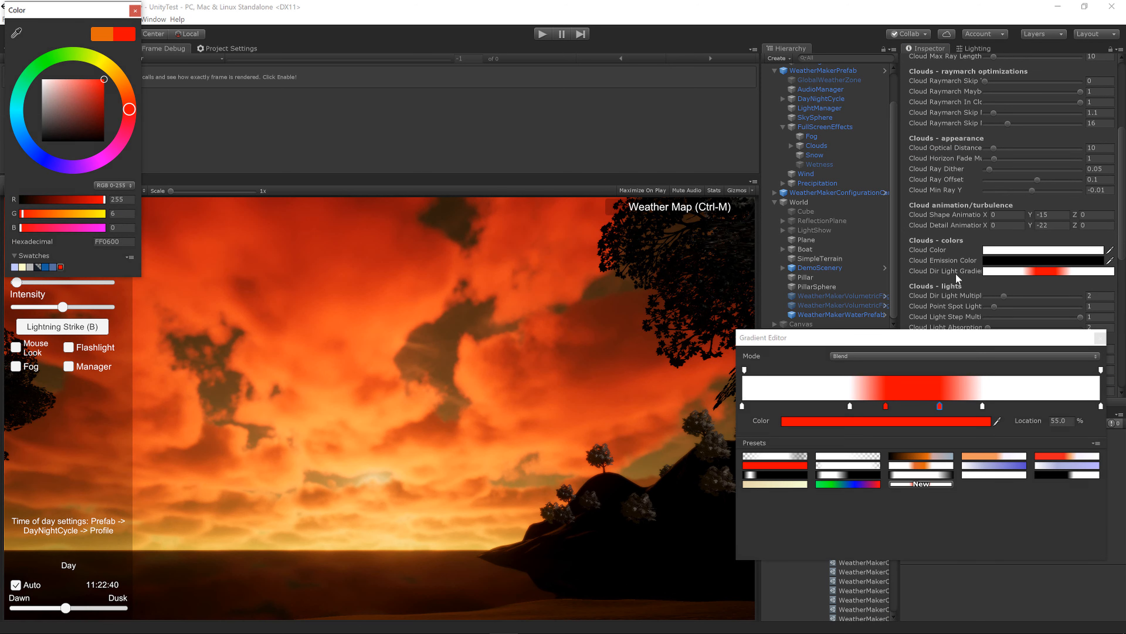
{"action": "mouse_move", "coordinate": [313, 436]}
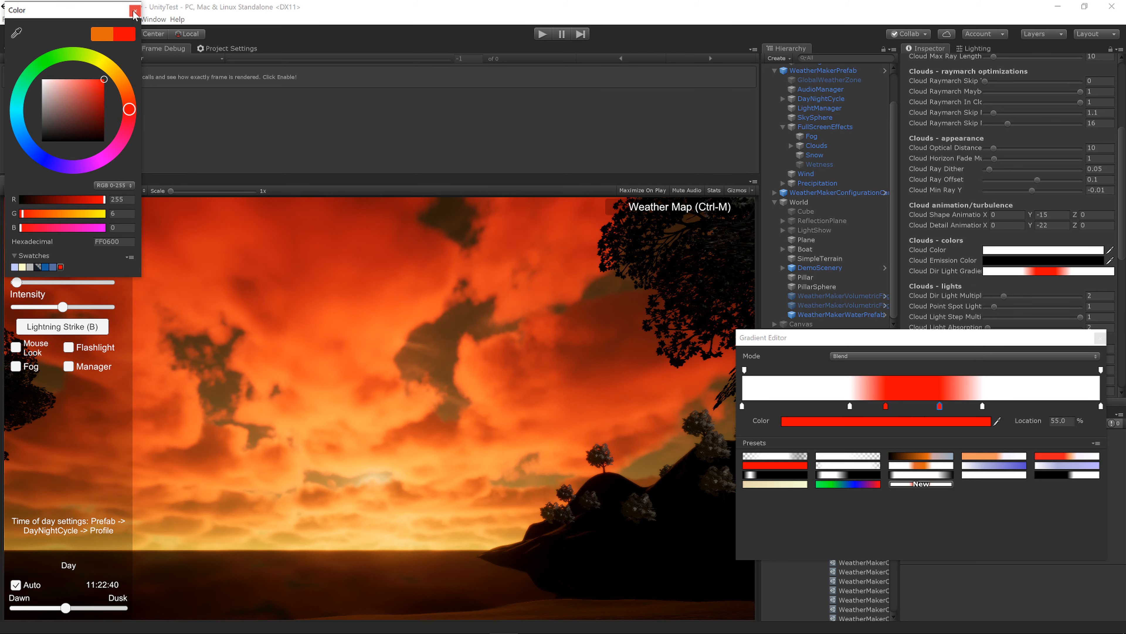
- Give the Cloud Dir Light Gradient a red FF0600 key for an orange sunset glow
{"action": "left_click", "coordinate": [134, 10]}
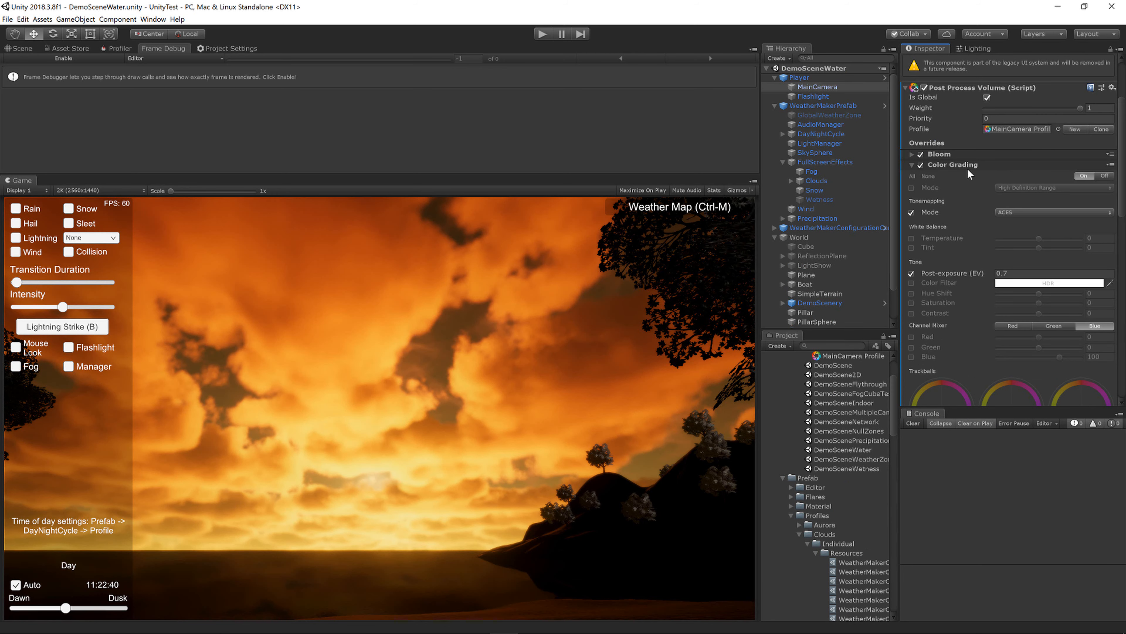
{"action": "mouse_move", "coordinate": [975, 223]}
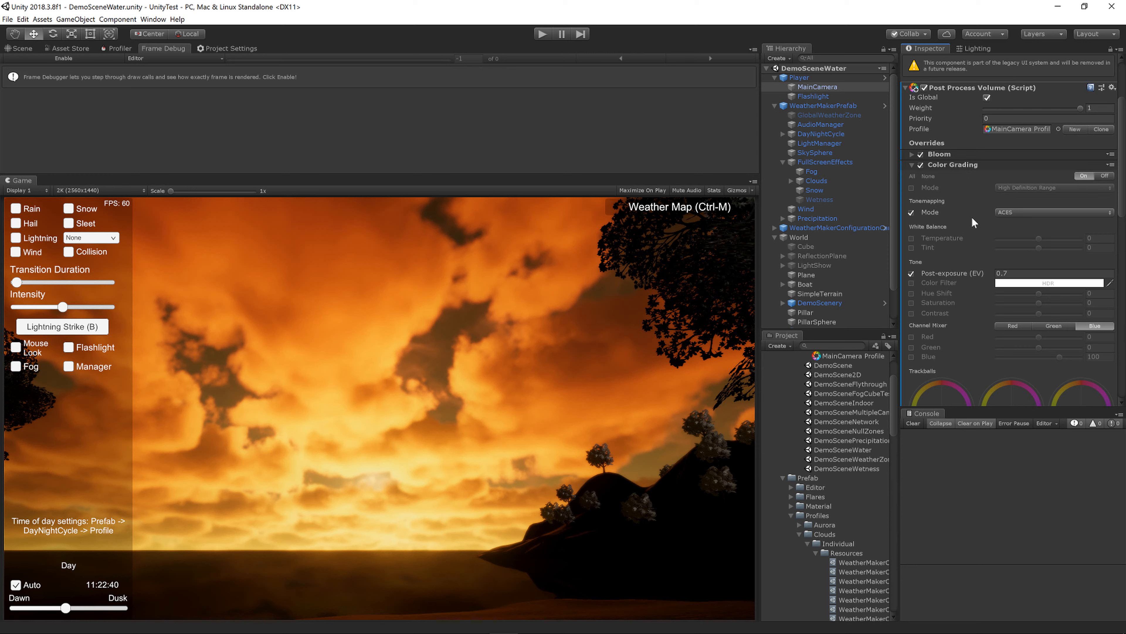
- Enable Color Grading's Color Filter and tint it dusky pink B74875
{"action": "left_click", "coordinate": [911, 282]}
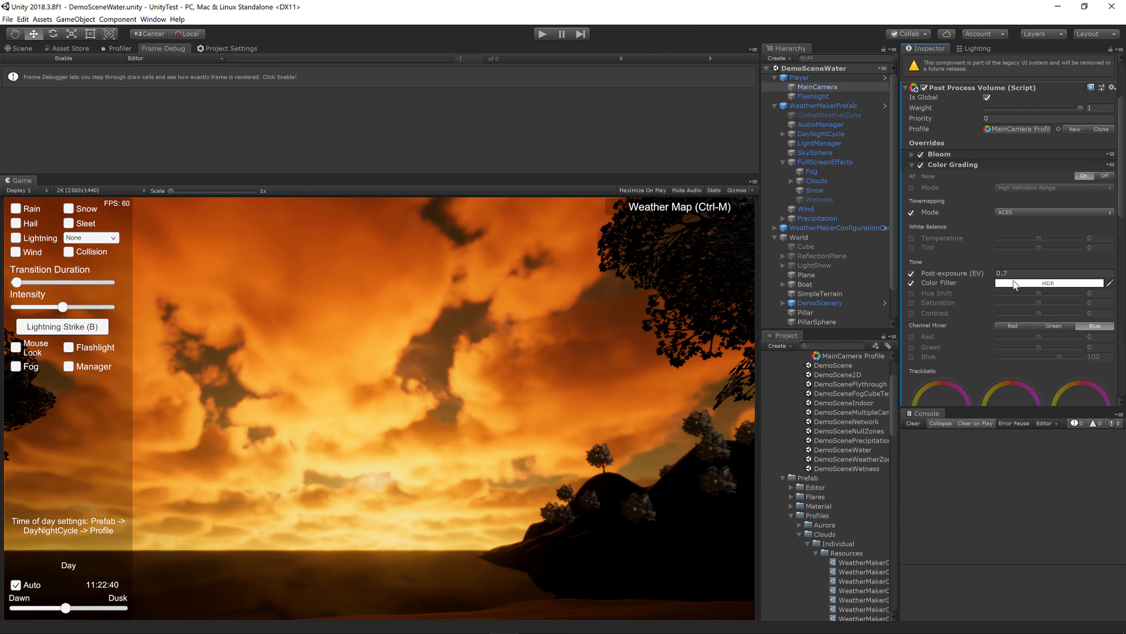
{"action": "left_click", "coordinate": [1052, 281]}
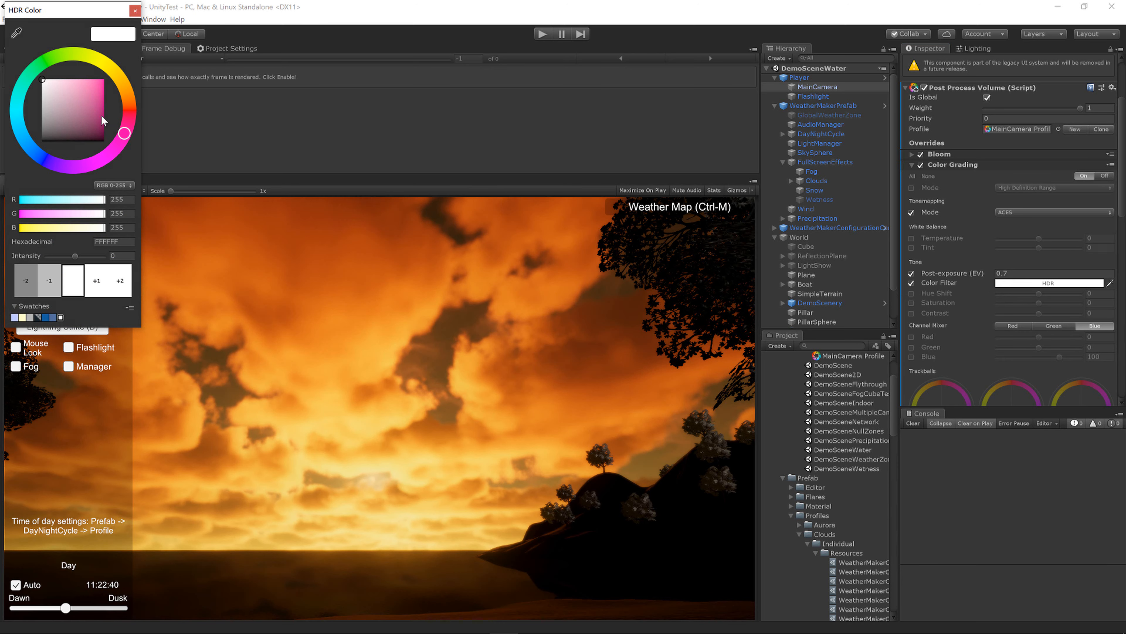
{"action": "left_click", "coordinate": [70, 76]}
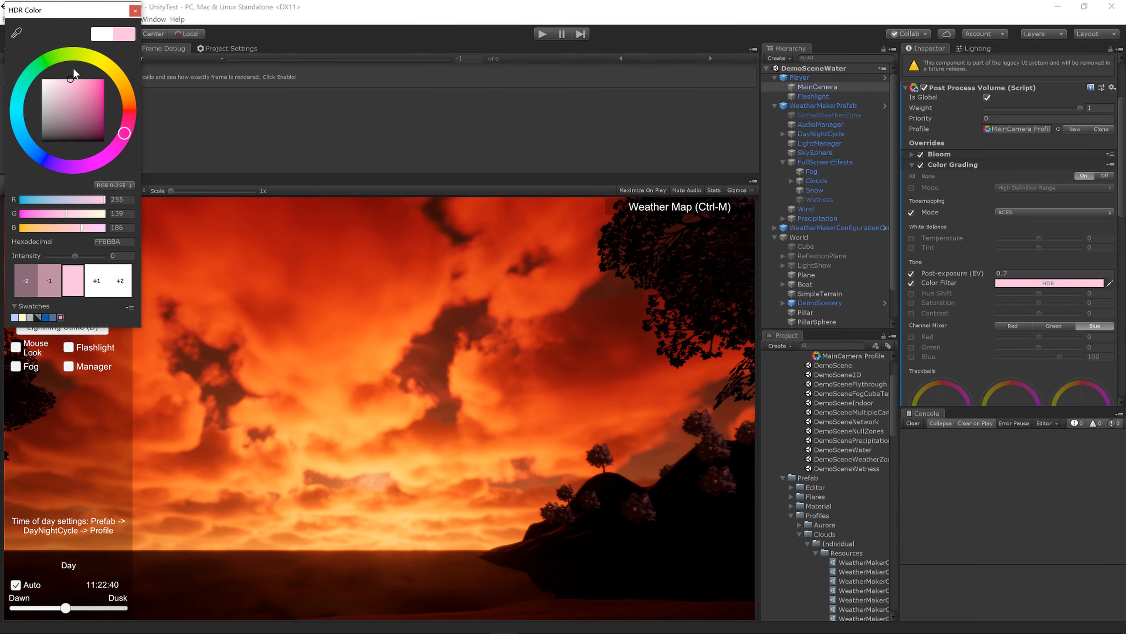
{"action": "left_click", "coordinate": [79, 96]}
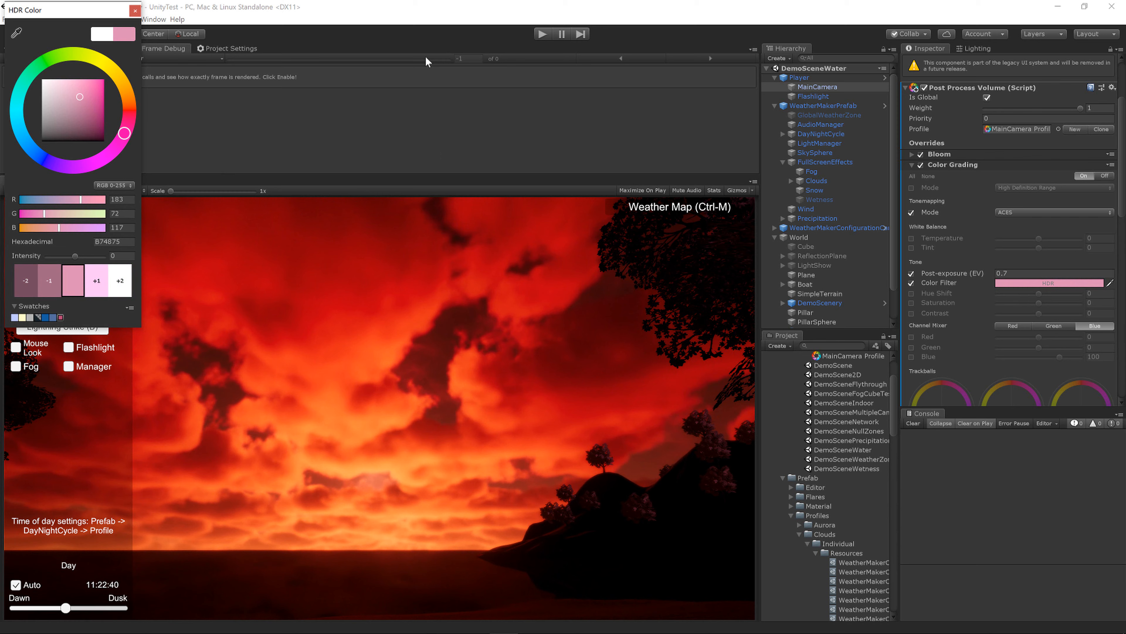
{"action": "mouse_move", "coordinate": [356, 27]}
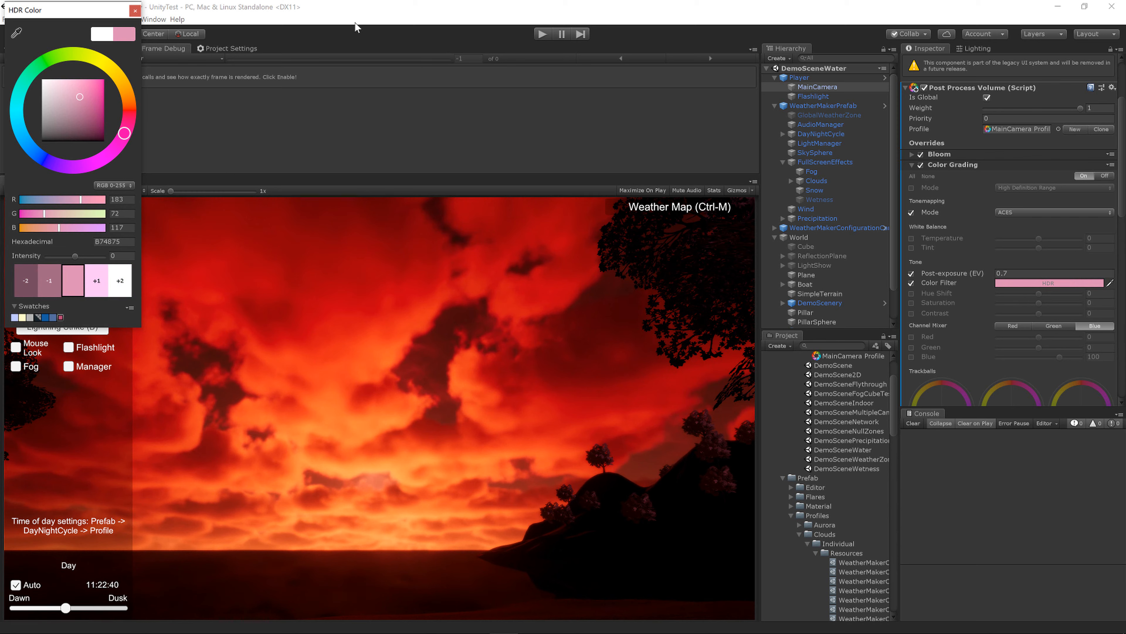
- Close the HDR Color window and set Weather Map Cloud X and Y to 4444
{"action": "left_click", "coordinate": [816, 180]}
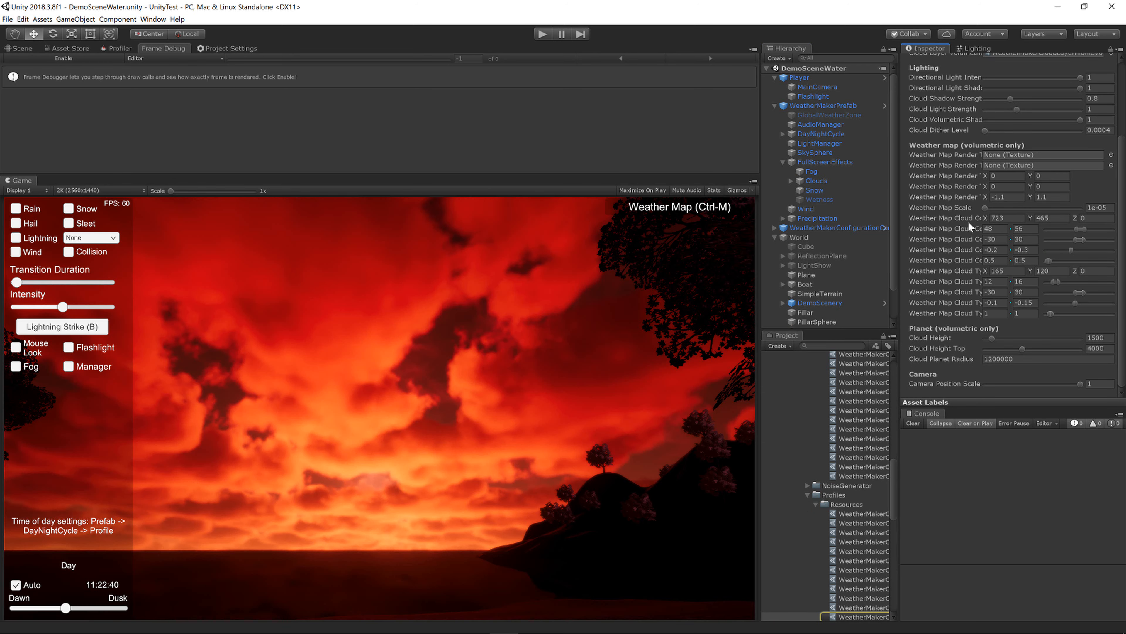
{"action": "mouse_move", "coordinate": [987, 228]}
{"action": "type", "text": "4444"}
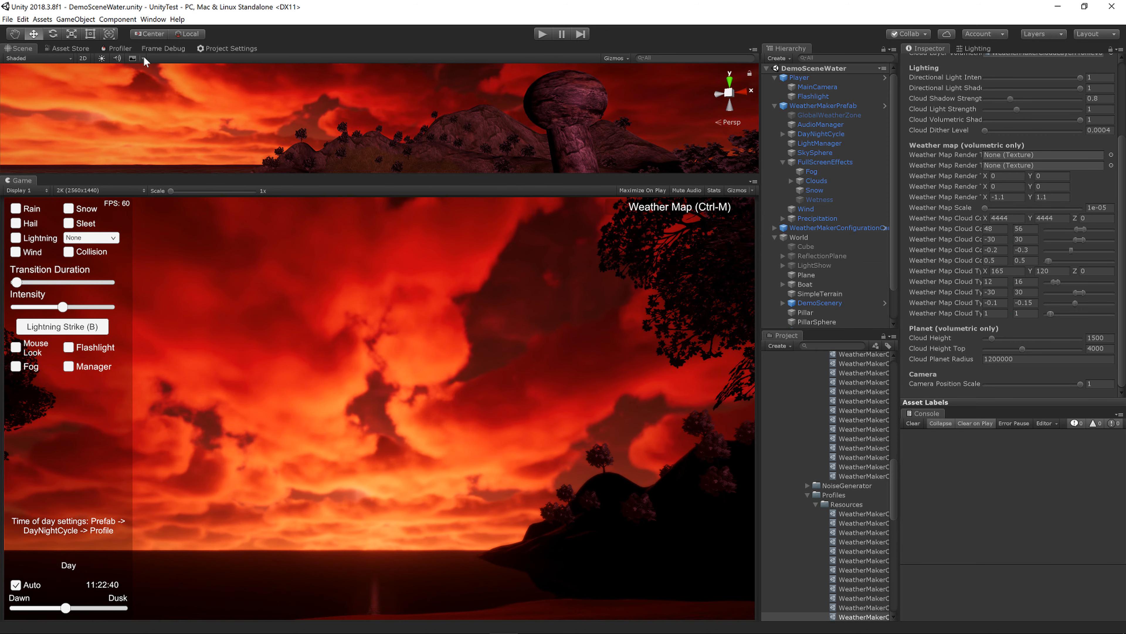
{"action": "left_click", "coordinate": [132, 58]}
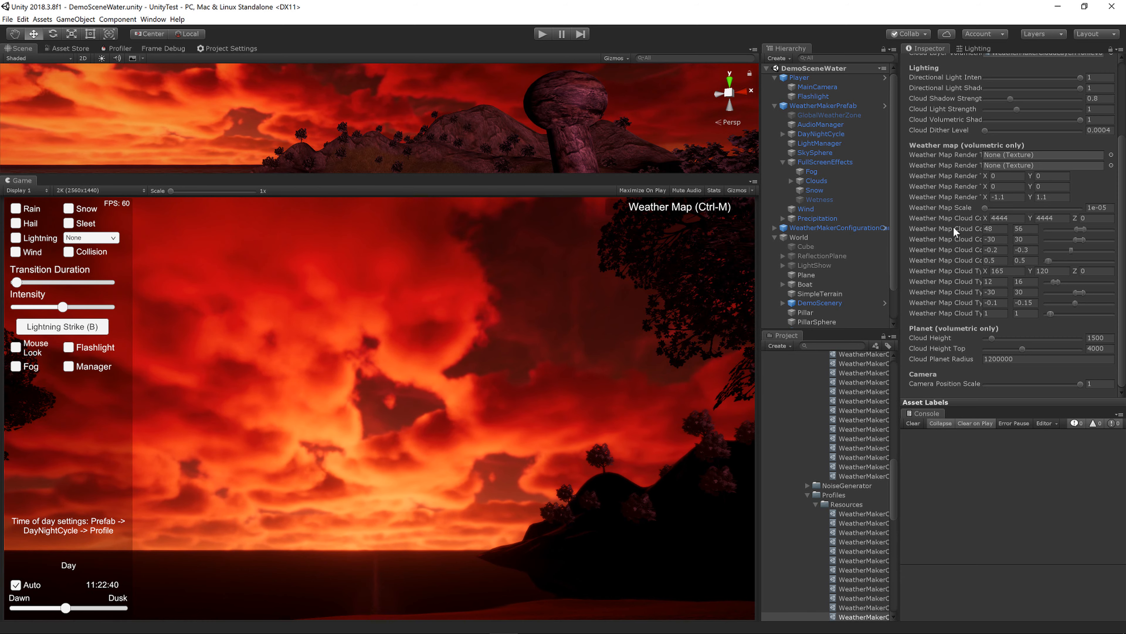
{"action": "left_click", "coordinate": [993, 228]}
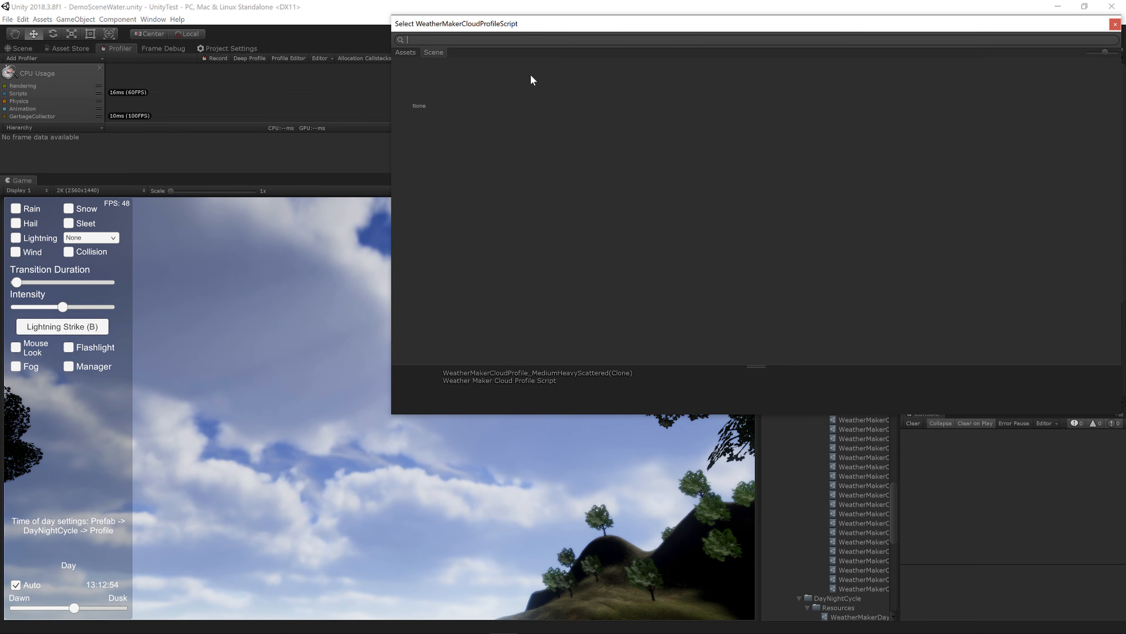
- Choose the RollingStorm cloud profile and scroll its volumetric cloud layer settings
{"action": "left_click", "coordinate": [405, 52]}
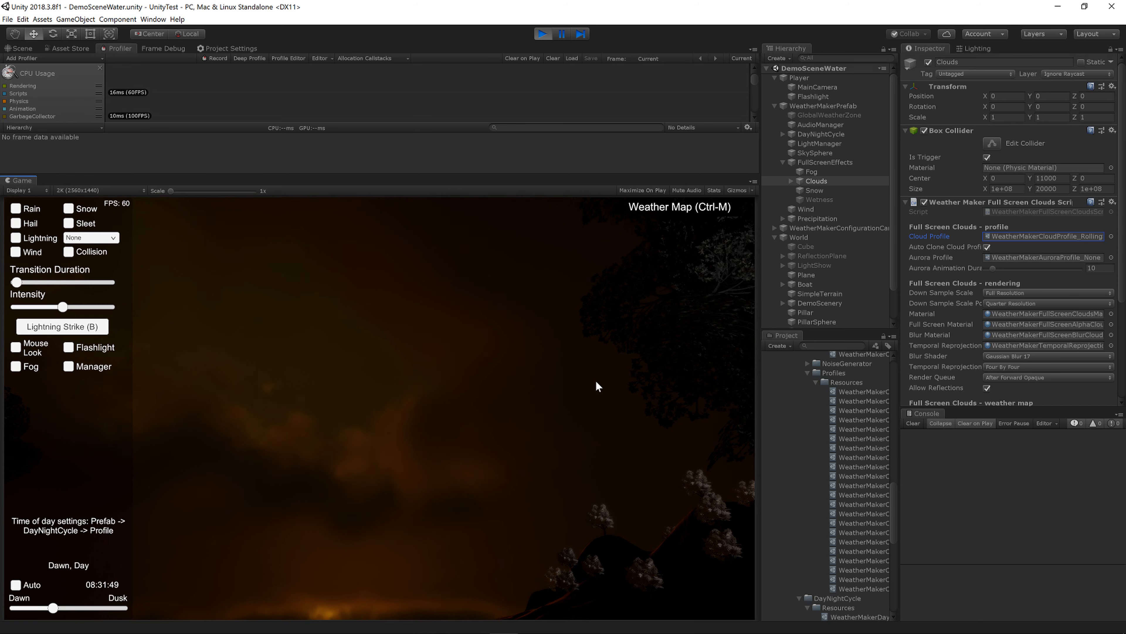
{"action": "mouse_move", "coordinate": [266, 424]}
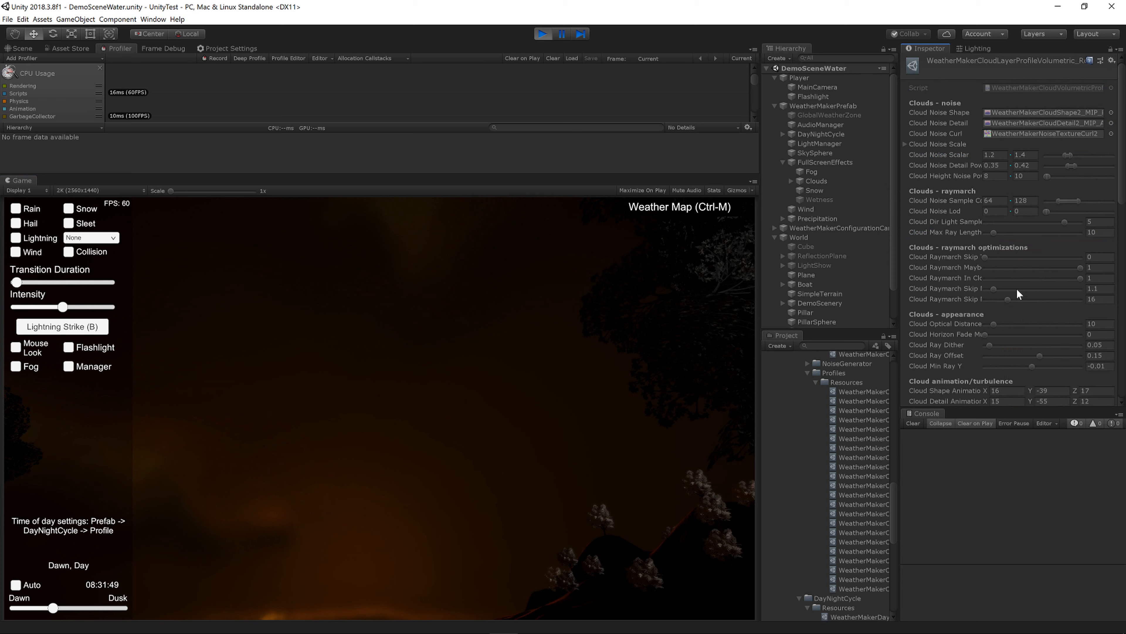
{"action": "scroll", "scroll_direction": "down", "scroll_amount": 3}
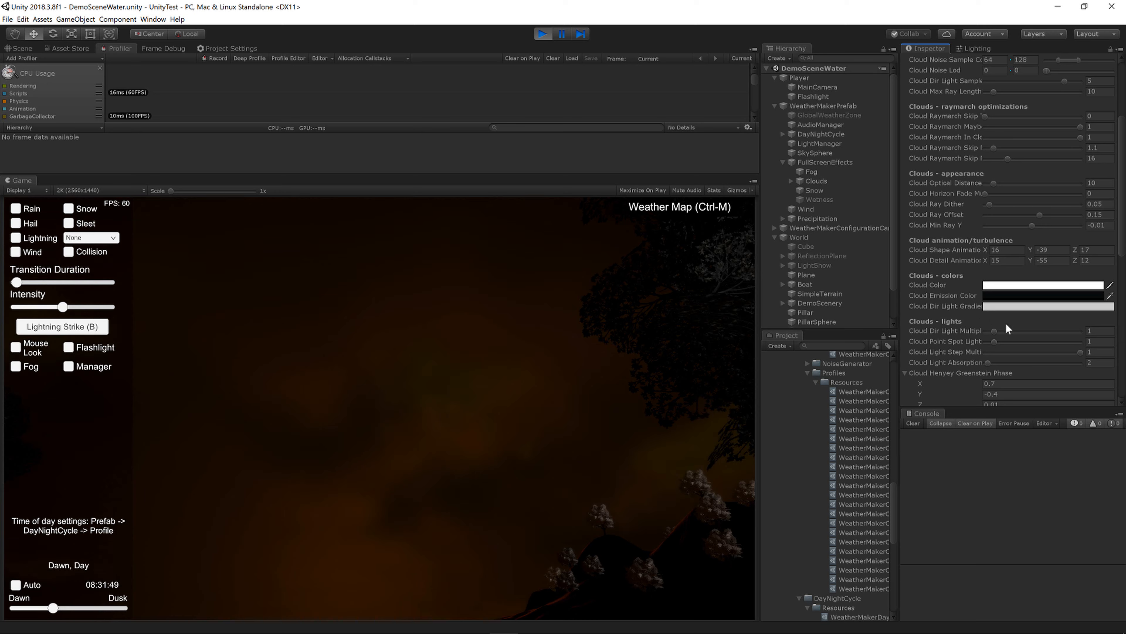
- Set the RollingStorm cloud layer's Cloud Color to slate blue-grey 617E8E
{"action": "left_click", "coordinate": [817, 180]}
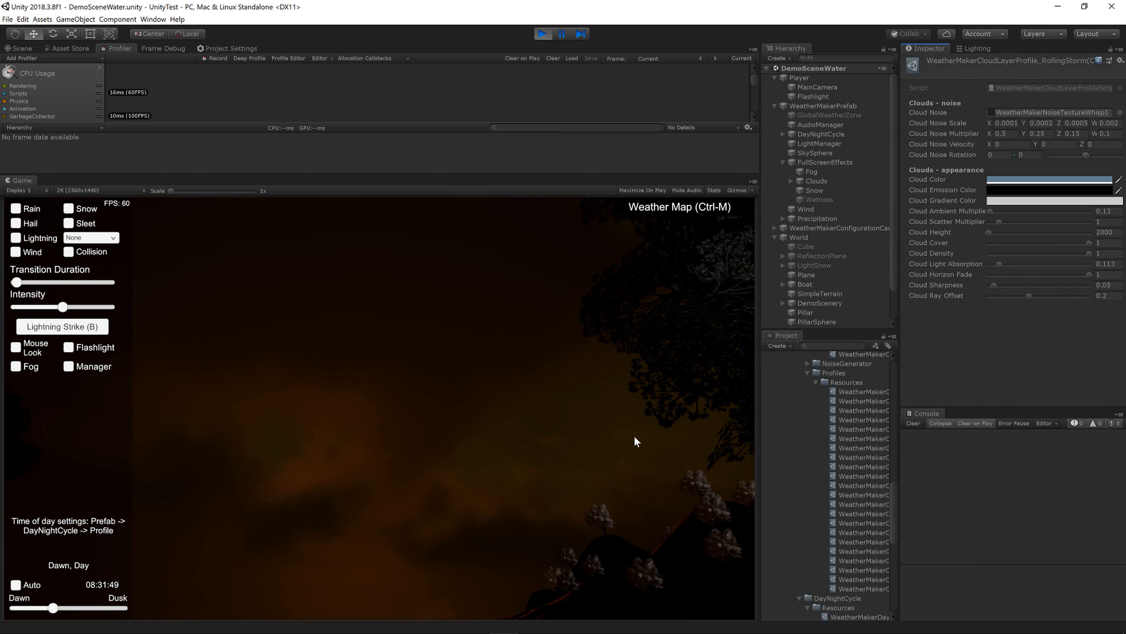
{"action": "mouse_move", "coordinate": [529, 415]}
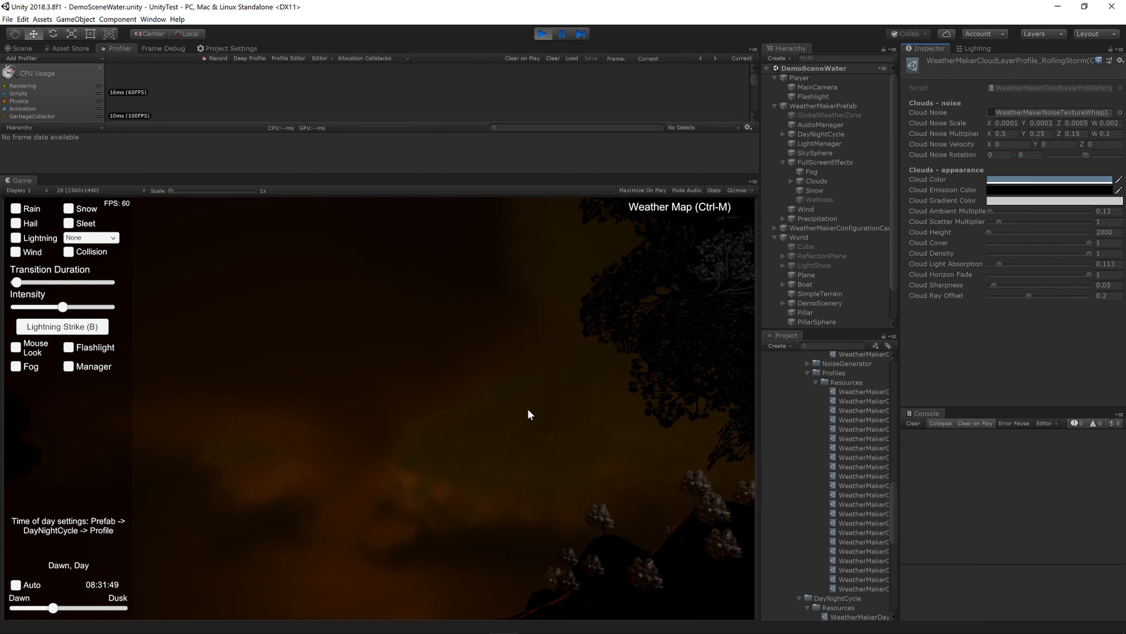
{"action": "left_click", "coordinate": [1048, 179]}
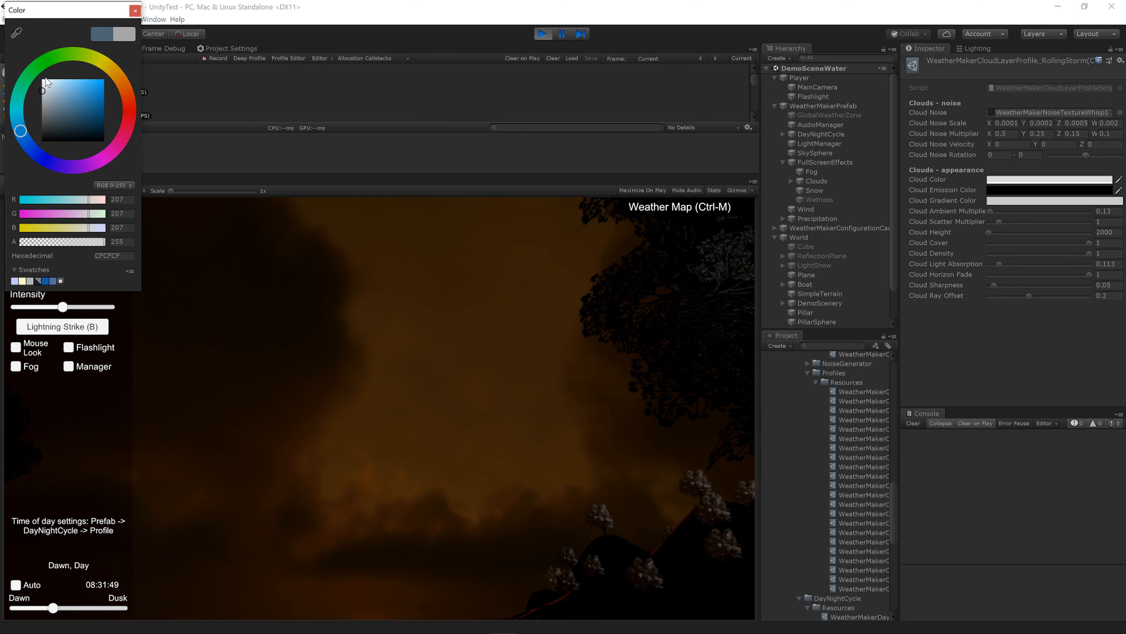
{"action": "left_click", "coordinate": [101, 134]}
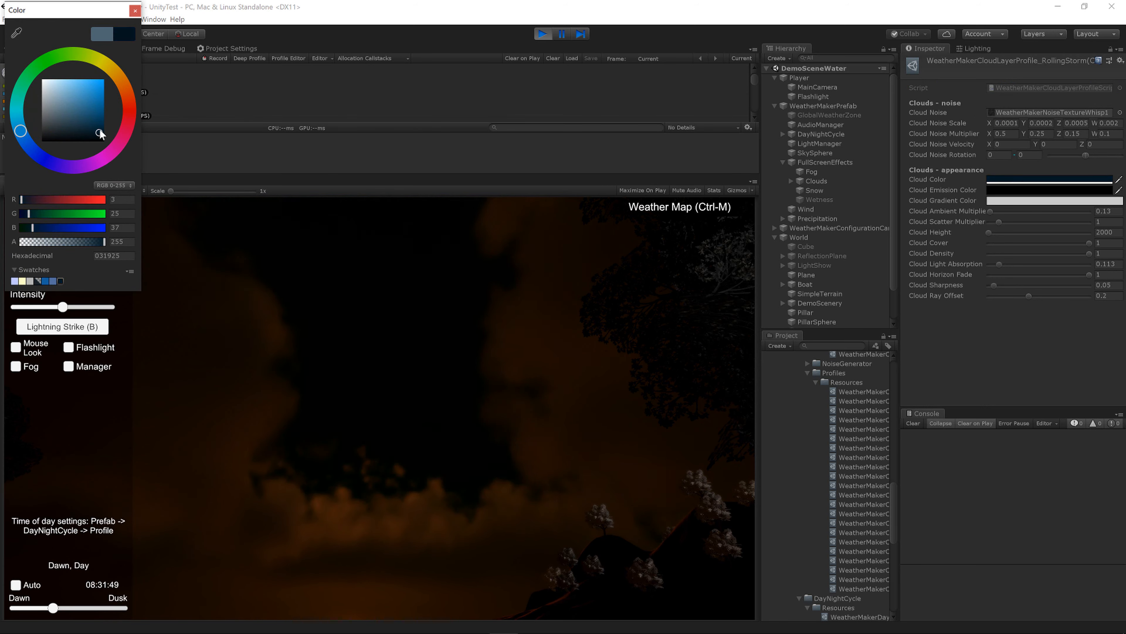
{"action": "left_click", "coordinate": [62, 107]}
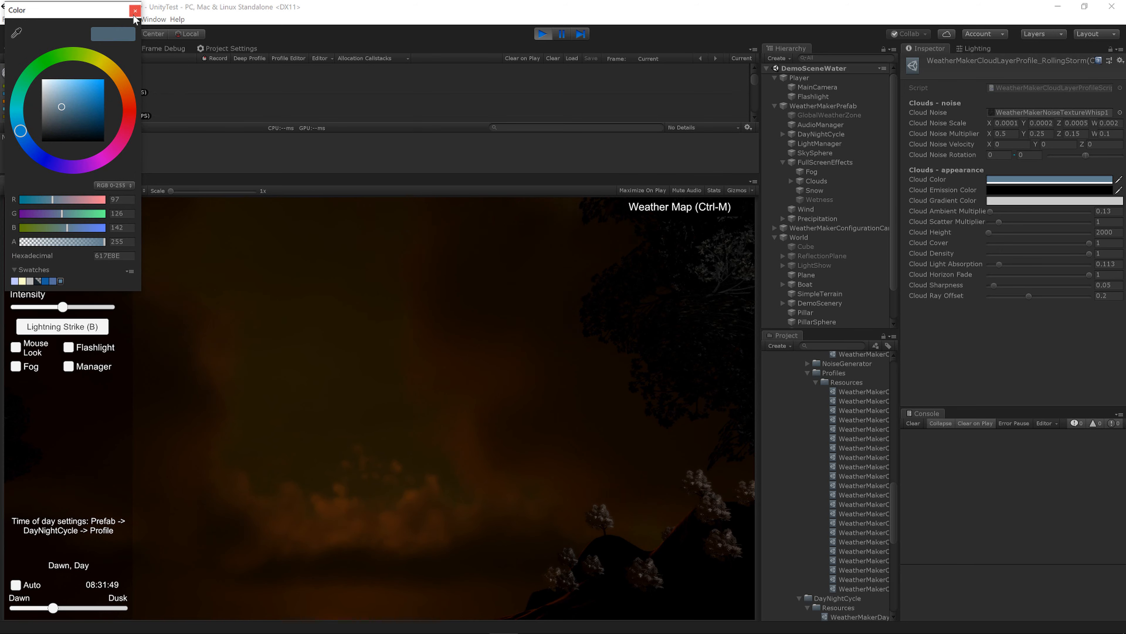
{"action": "left_click", "coordinate": [135, 10]}
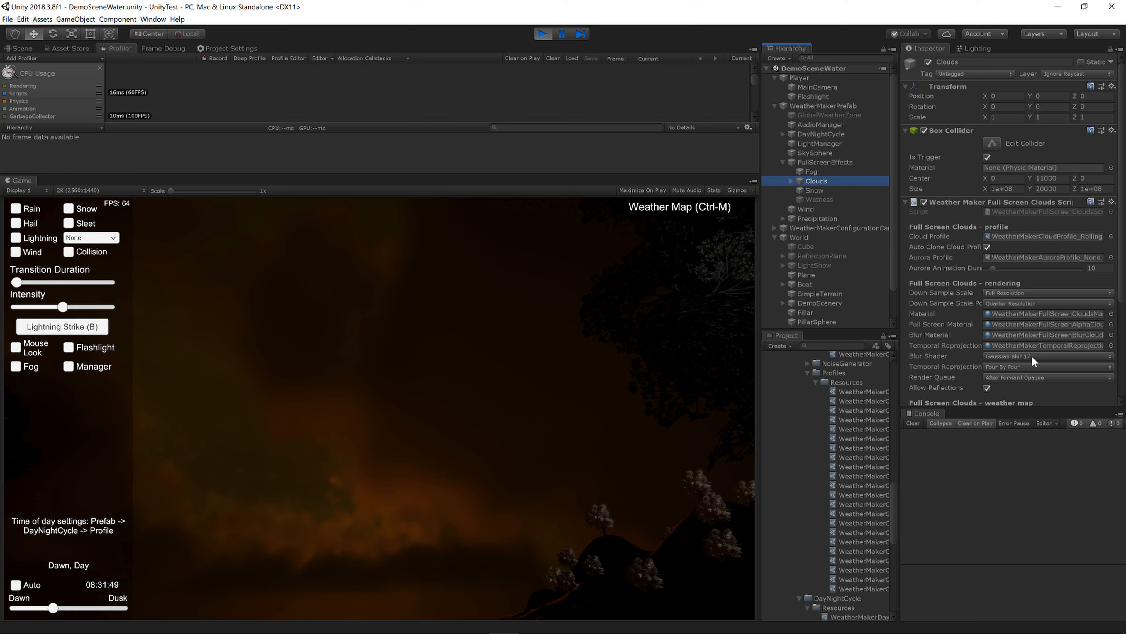
- Reveal the Rolling Storm profile's Flat Layer Mask choices, with layers One and Four ticked
{"action": "left_click", "coordinate": [1045, 236]}
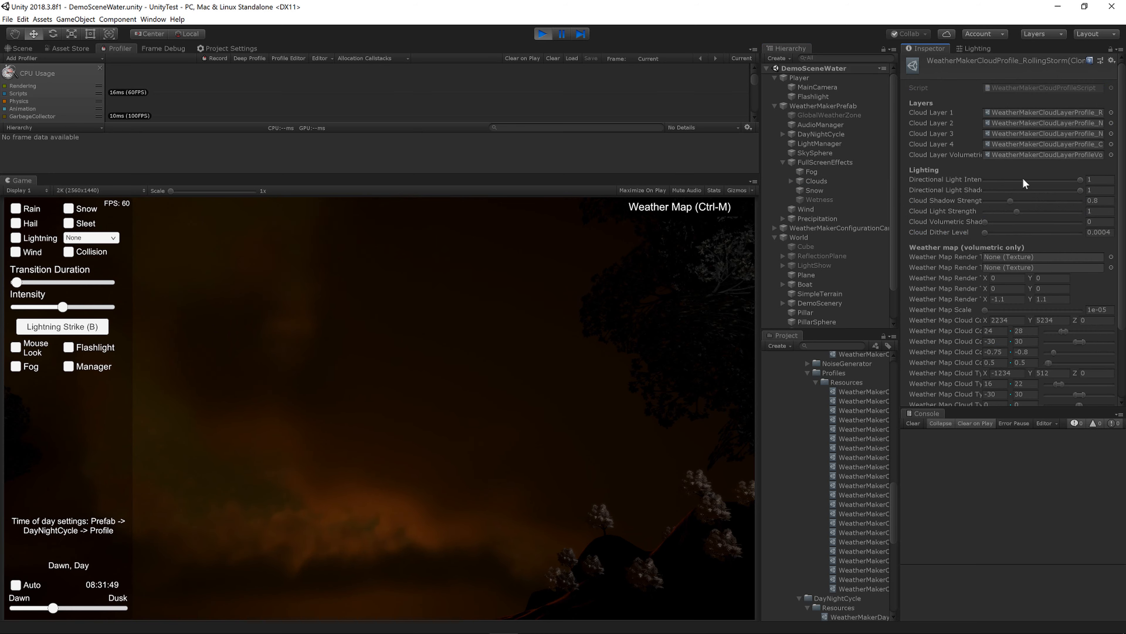
{"action": "scroll", "scroll_direction": "down", "scroll_amount": 3}
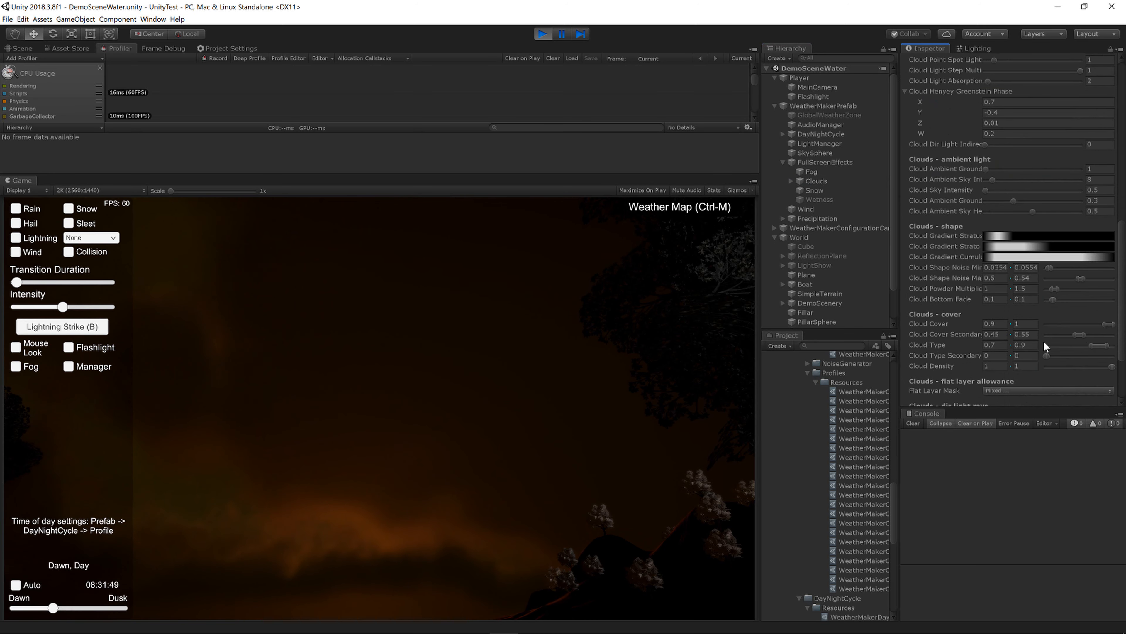
{"action": "scroll", "scroll_direction": "down", "scroll_amount": 3}
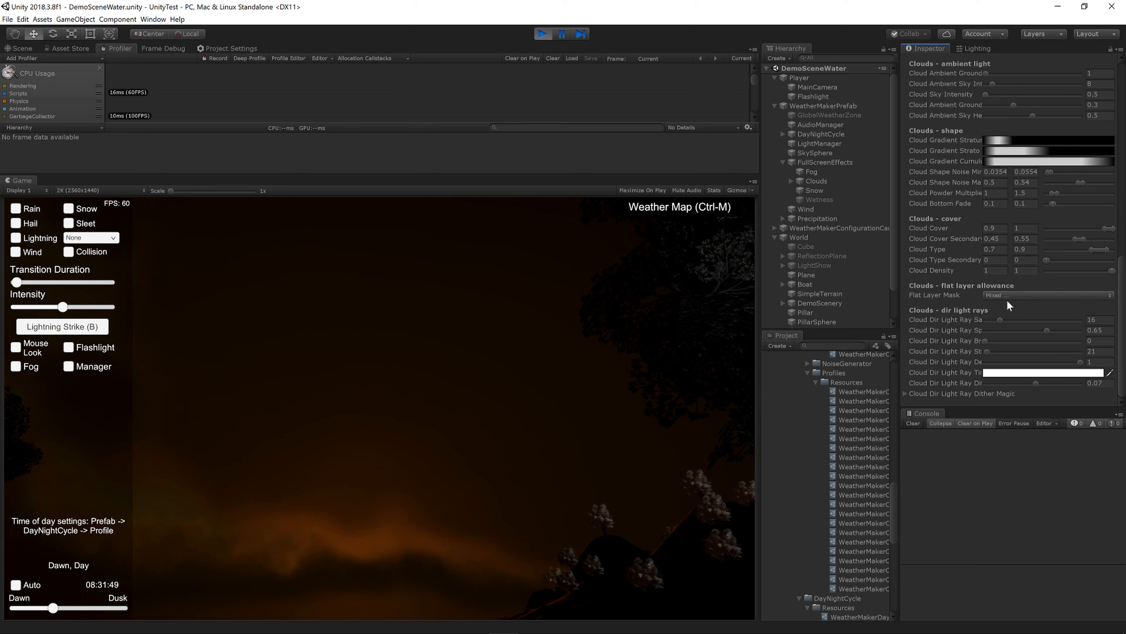
{"action": "left_click", "coordinate": [1045, 294]}
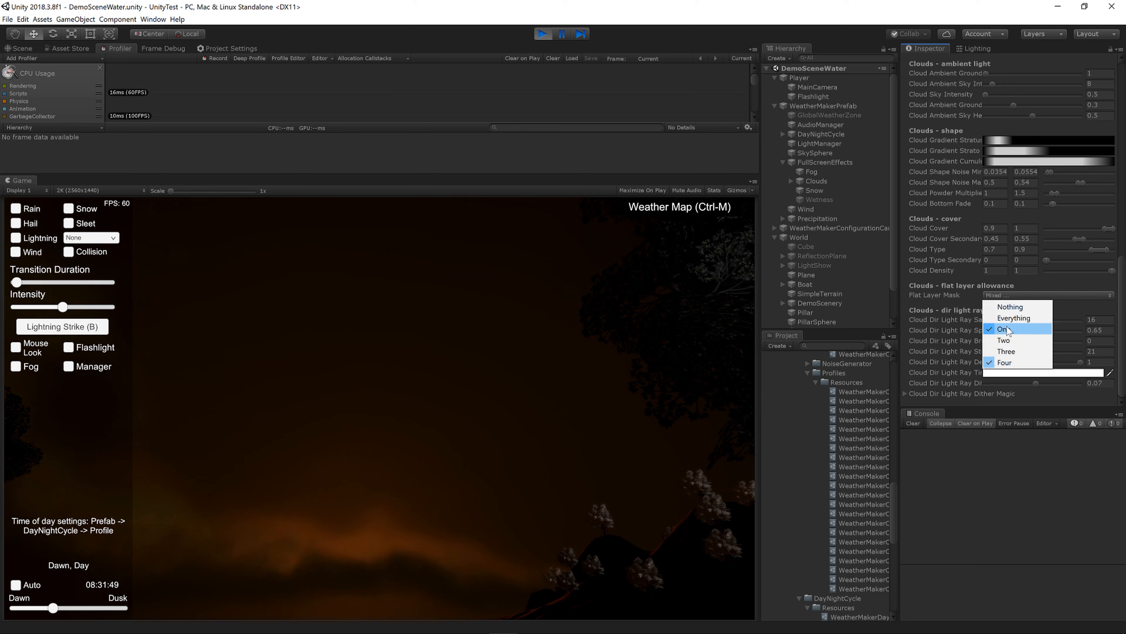
{"action": "mouse_move", "coordinate": [1030, 519]}
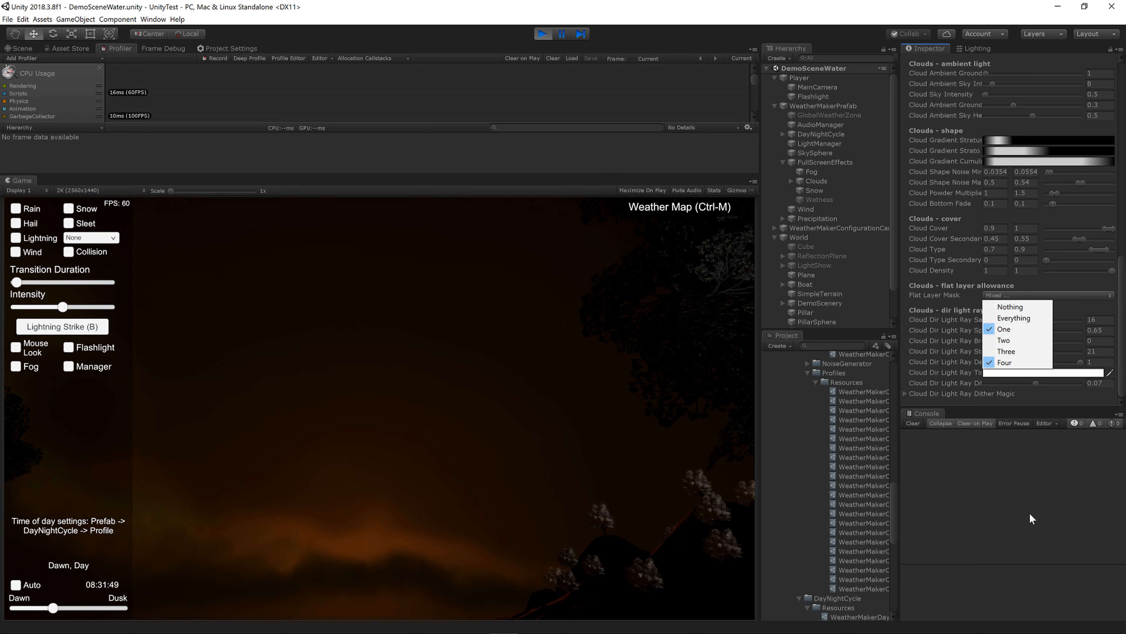